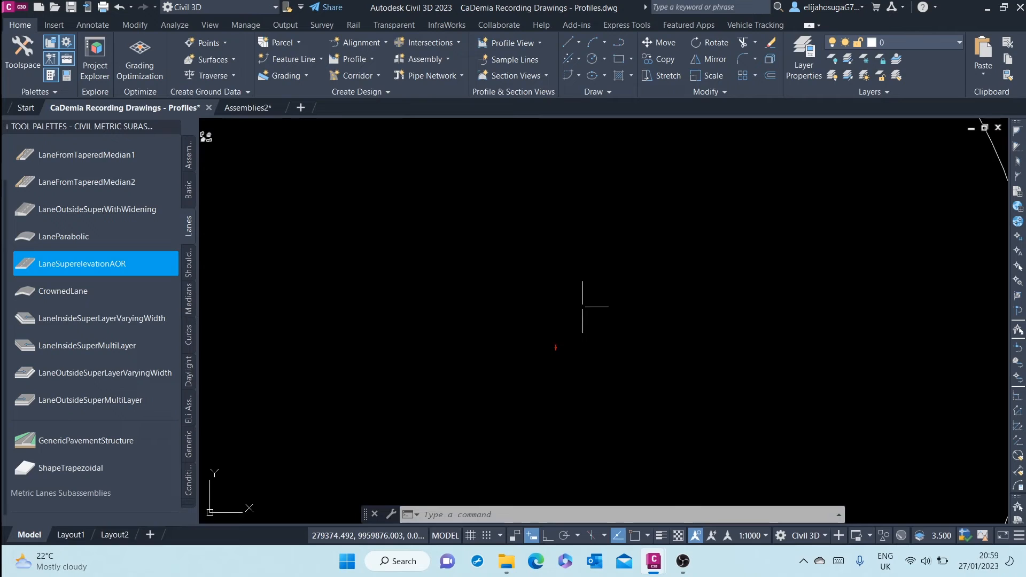
mouse_move(514, 320)
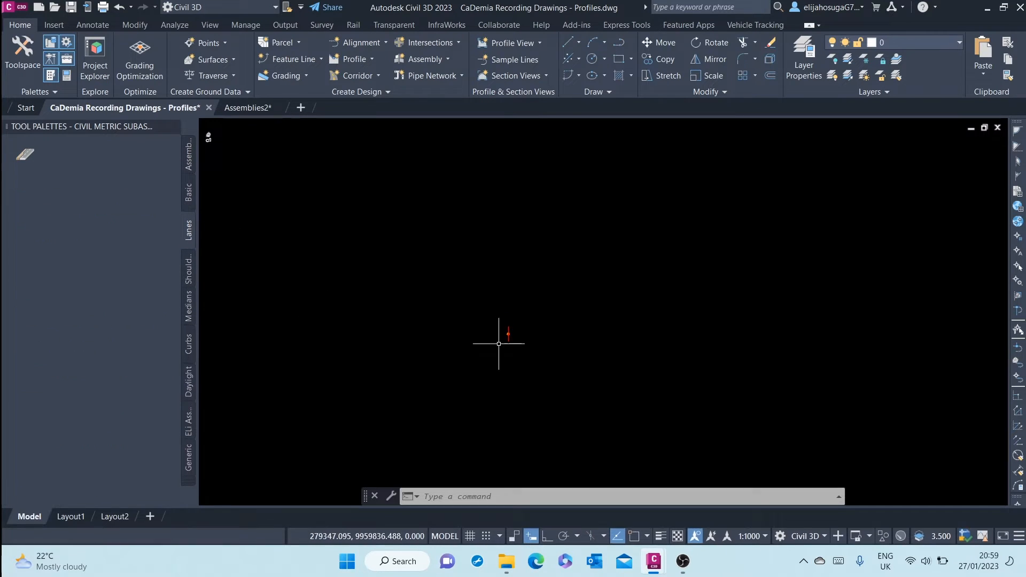
Review the LaneSuperelevationAOR help reference page from the Lanes palette, then close it
click(188, 227)
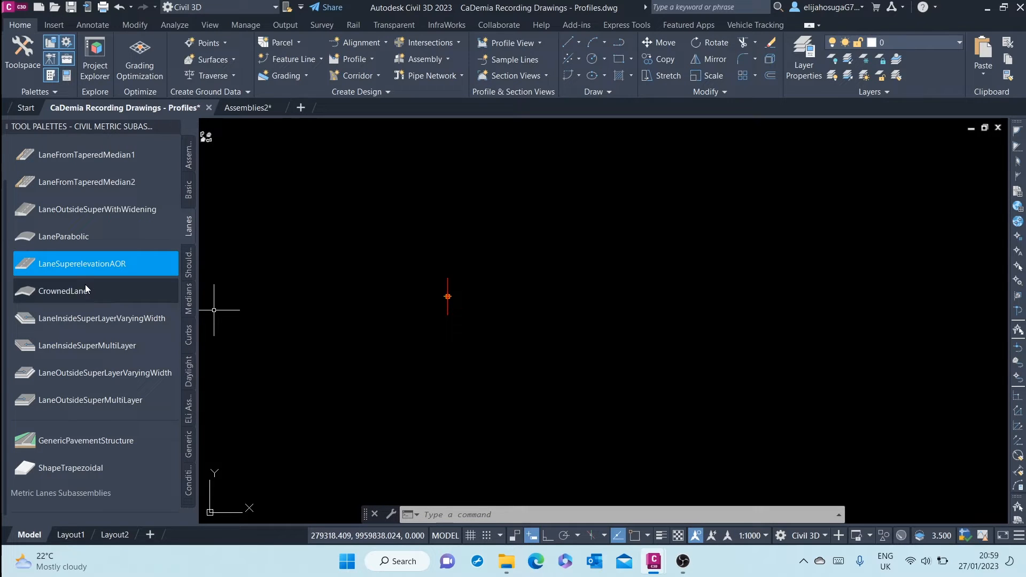
mouse_move(116, 268)
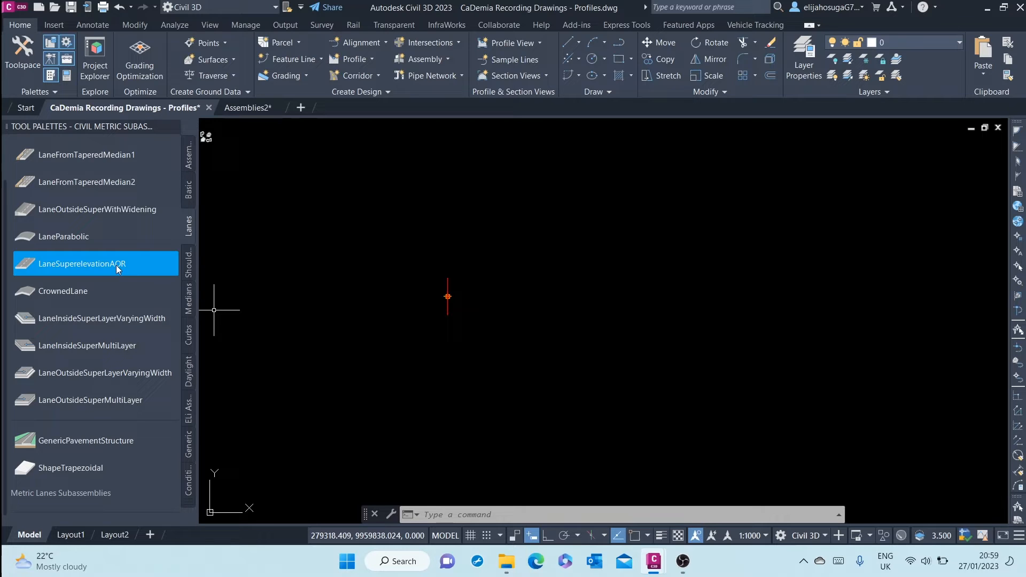
right_click(95, 264)
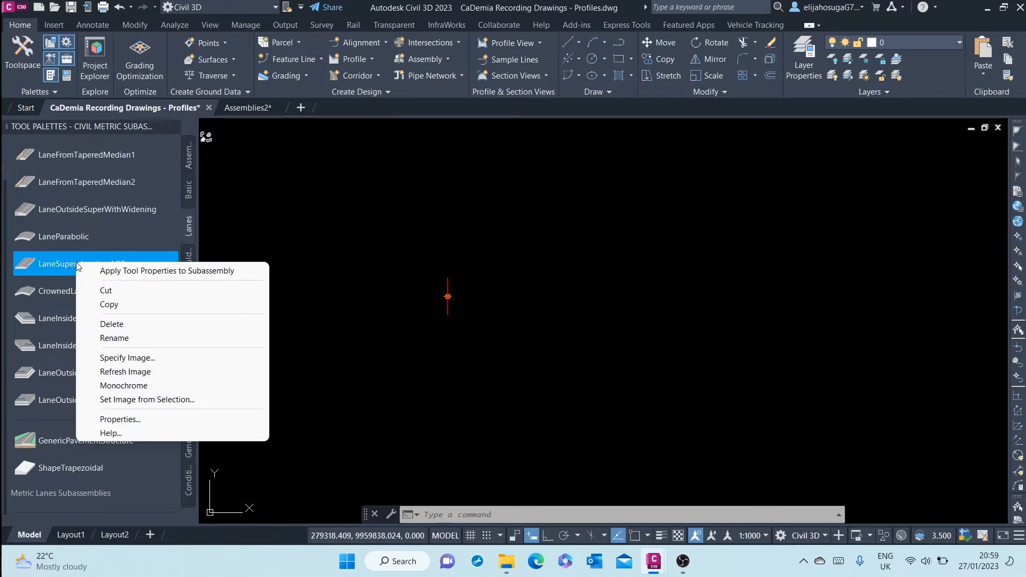
click(110, 433)
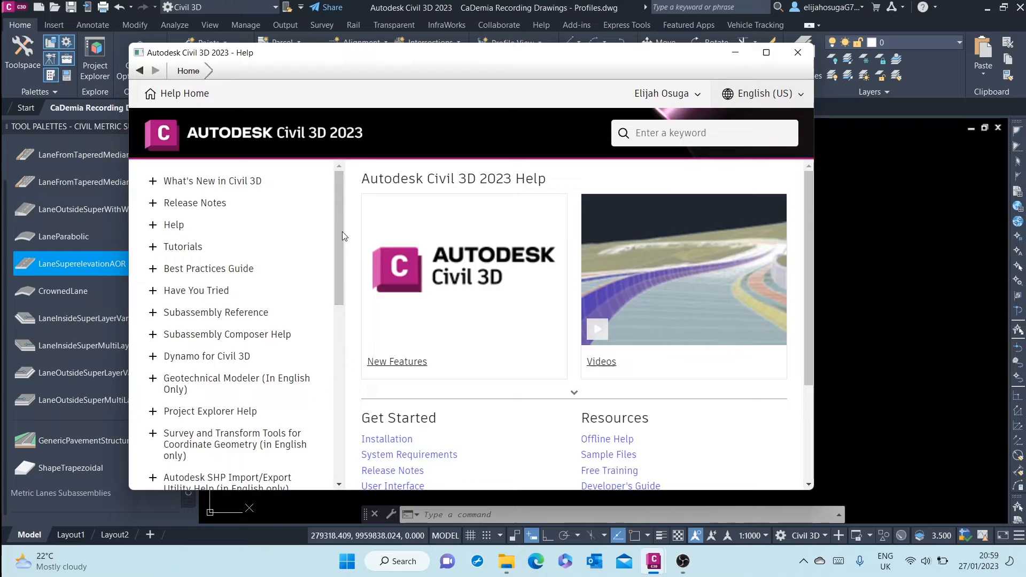
click(83, 263)
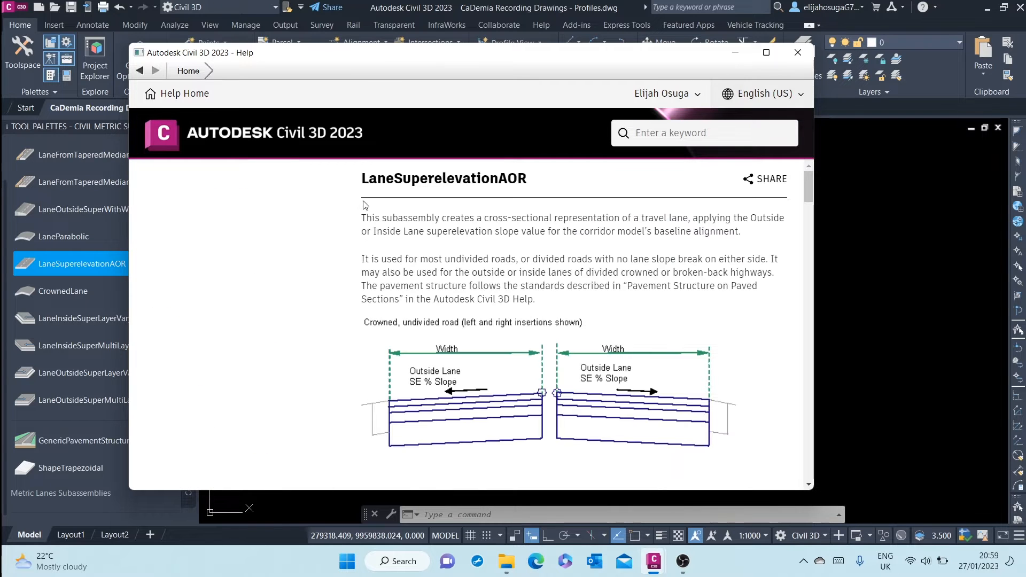
scroll(down, 3)
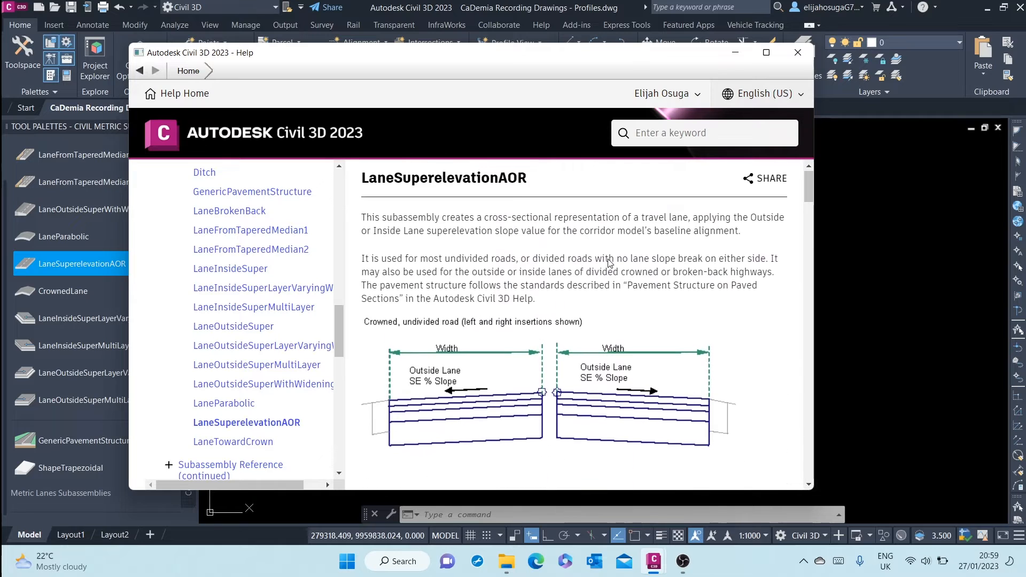
scroll(down, 3)
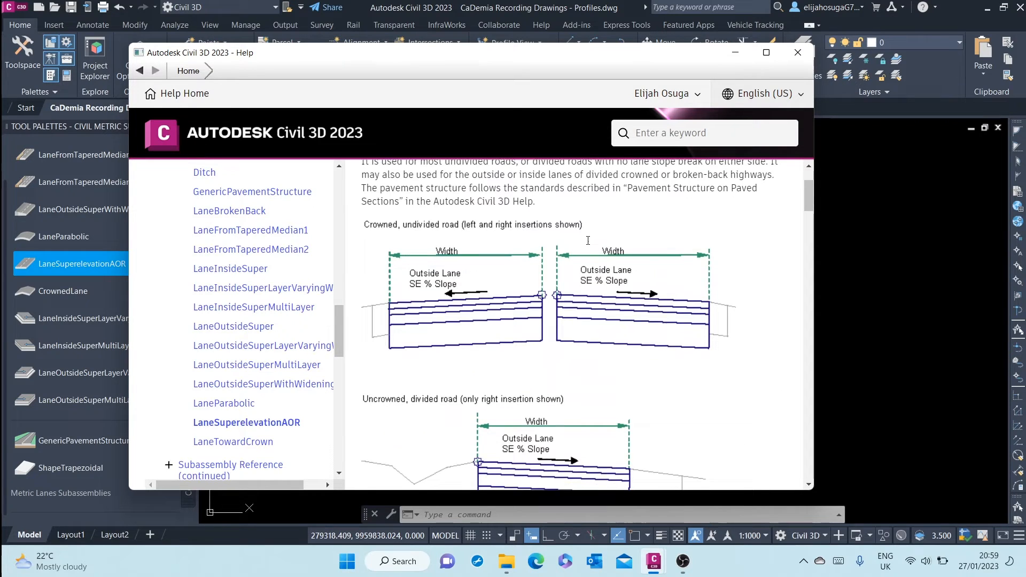
scroll(up, 3)
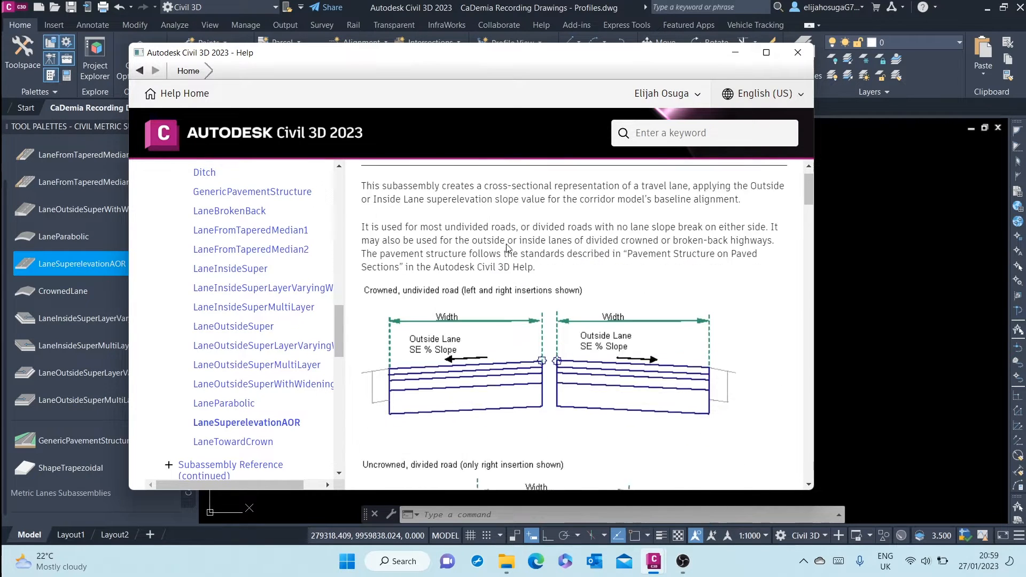
scroll(down, 3)
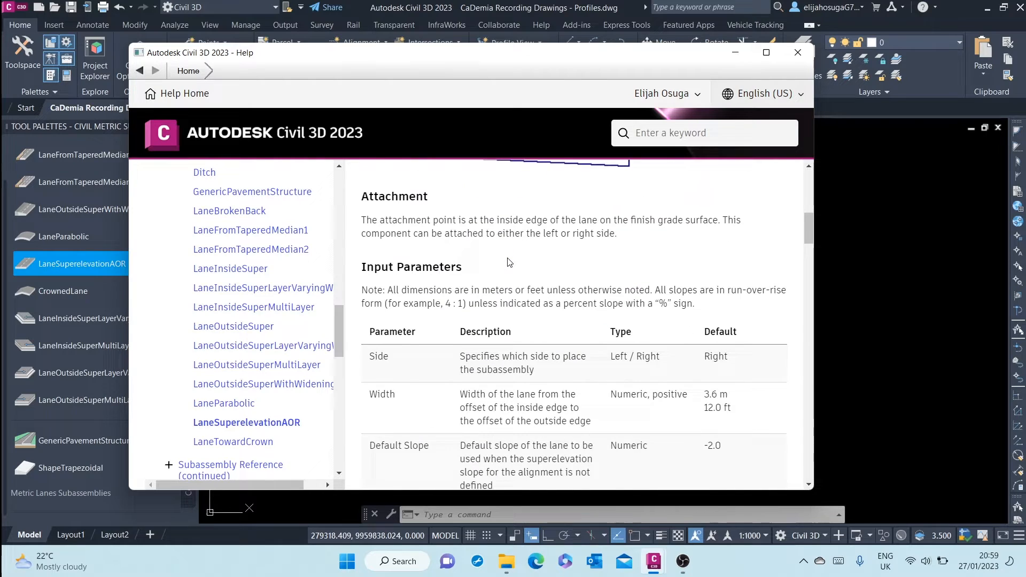
scroll(down, 3)
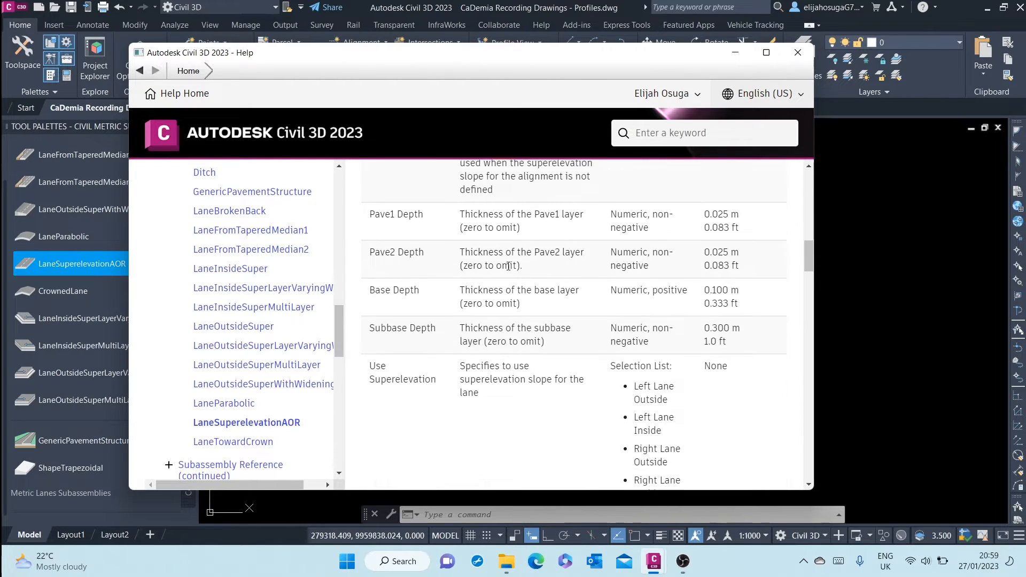
scroll(down, 3)
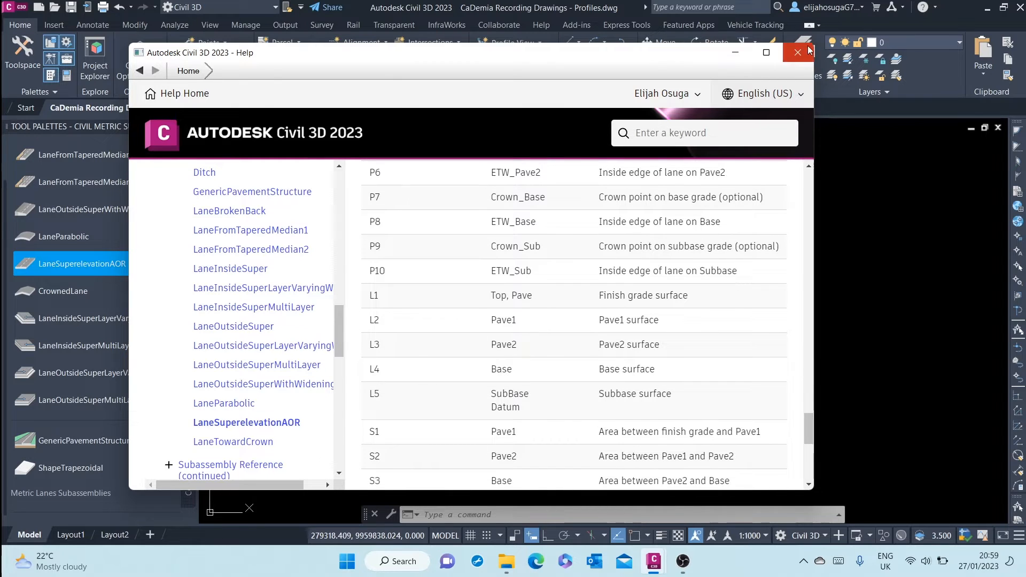
click(797, 52)
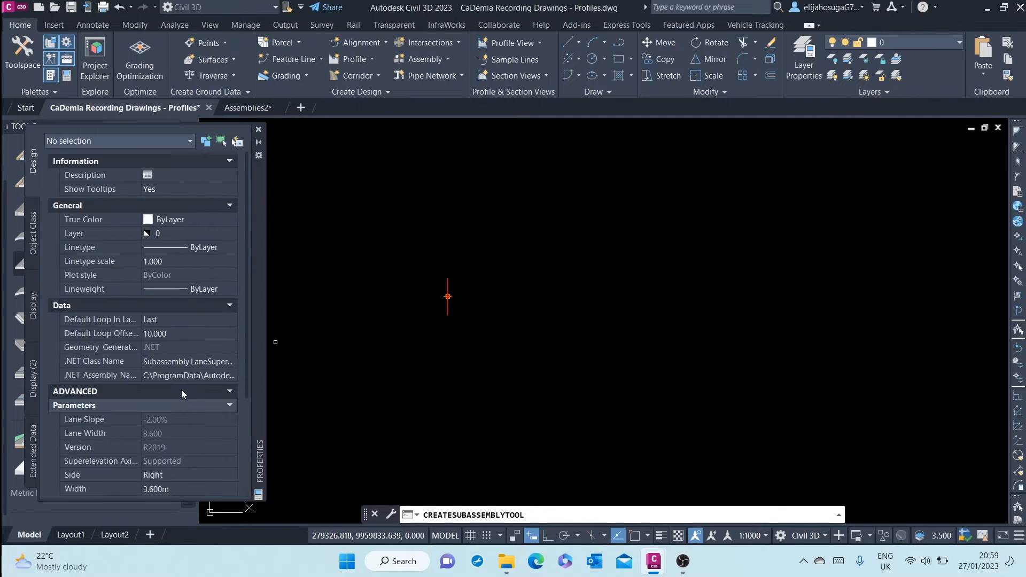
Attach a right-side LaneSuperelevationAOR lane, 3.600 m wide, to the assembly marker
scroll(down, 3)
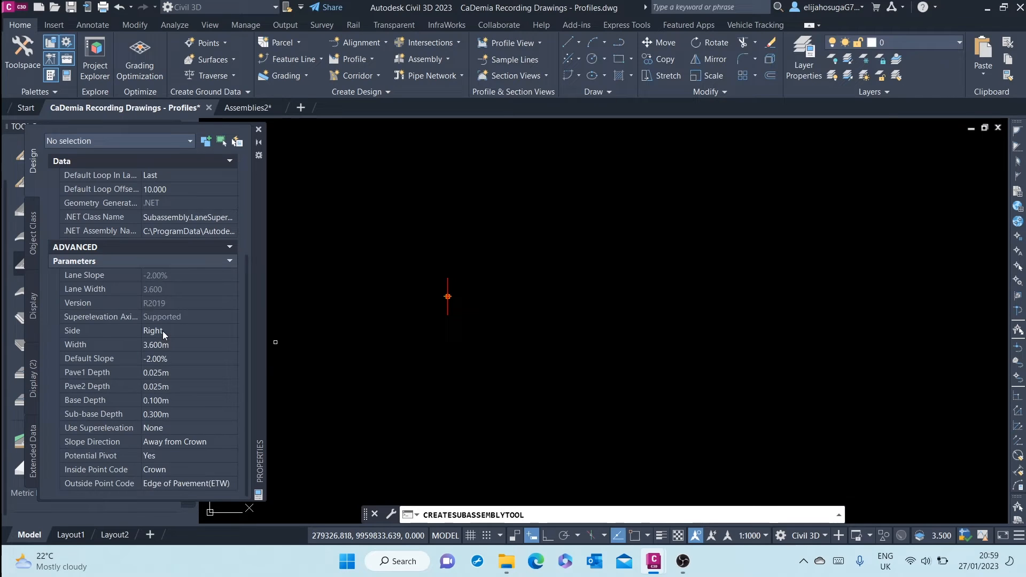
click(189, 330)
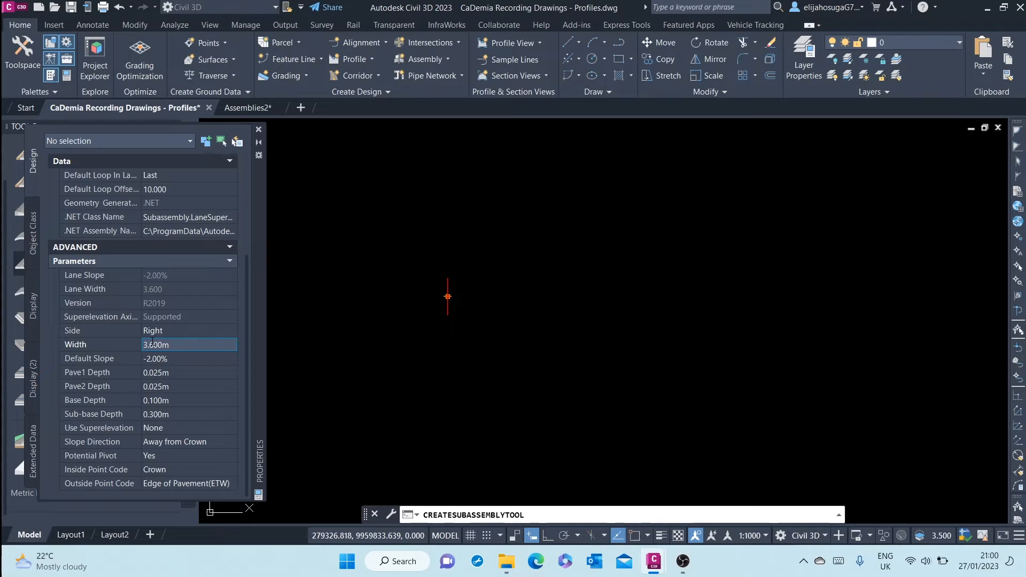
click(589, 515)
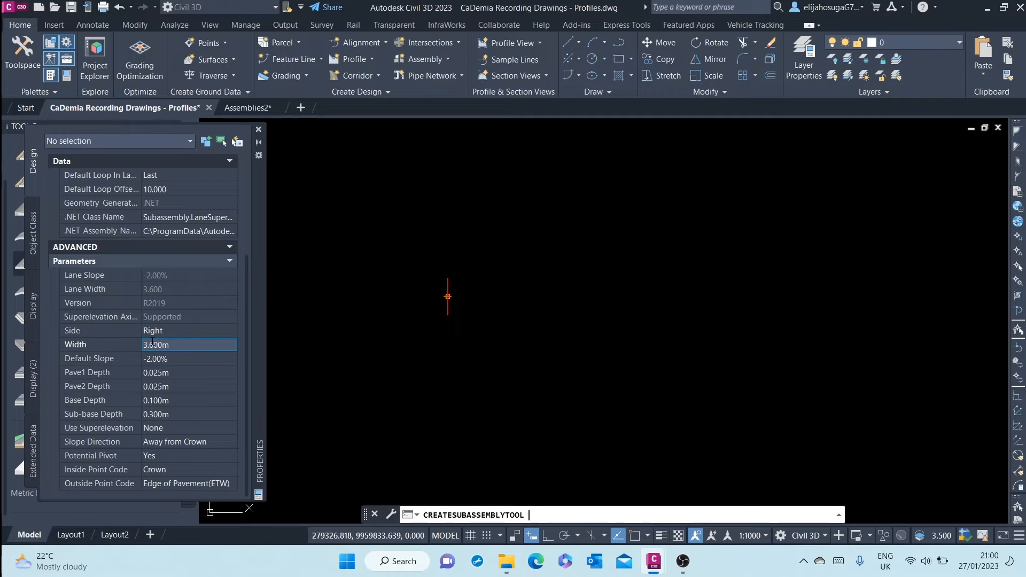
mouse_move(470, 296)
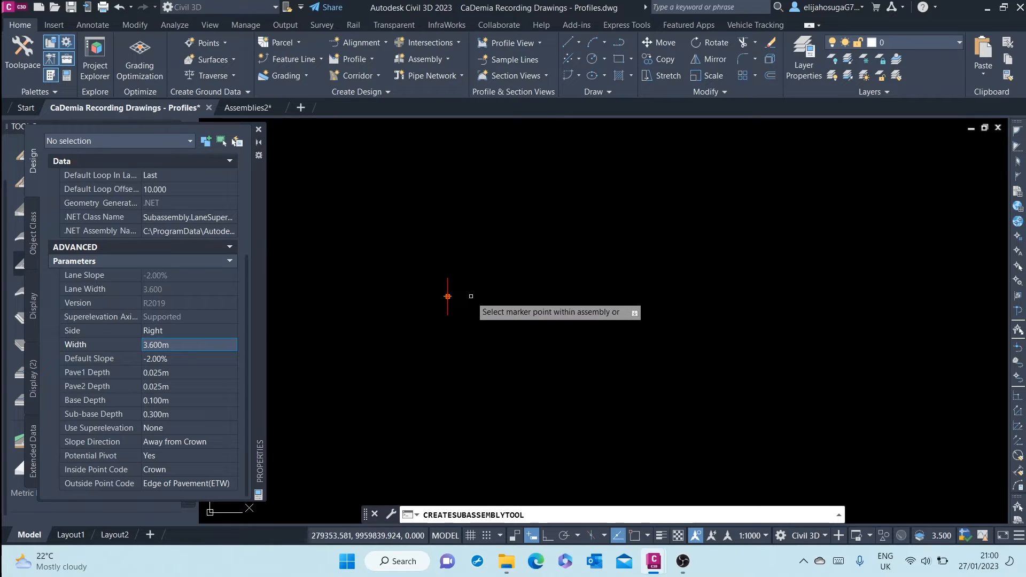
mouse_move(457, 299)
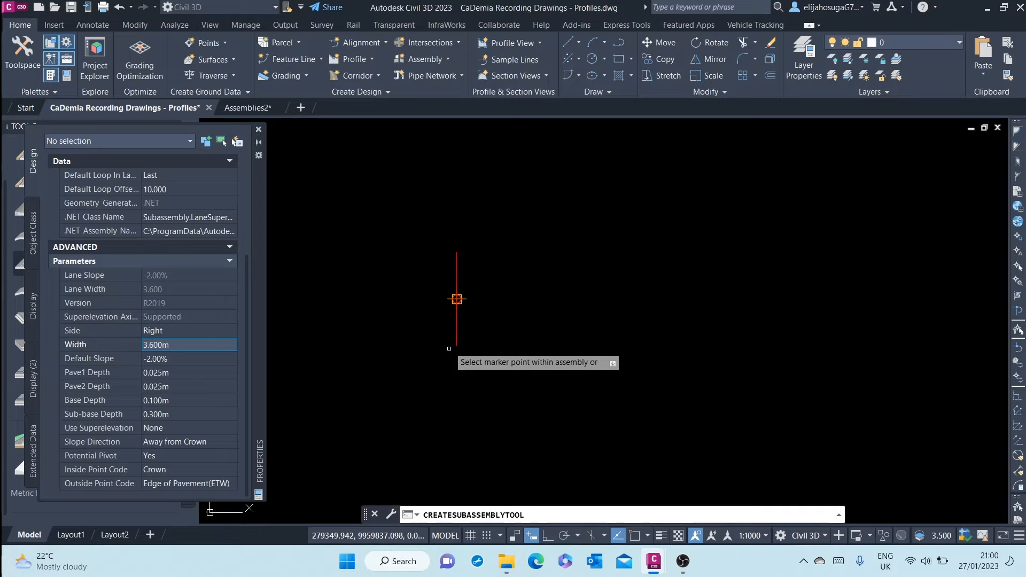
mouse_move(487, 364)
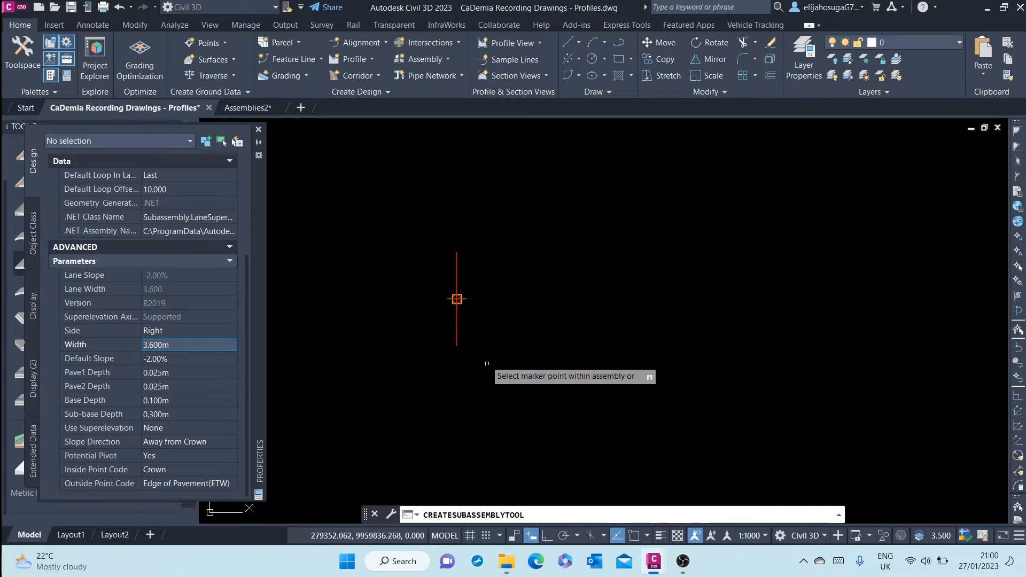
mouse_move(456, 299)
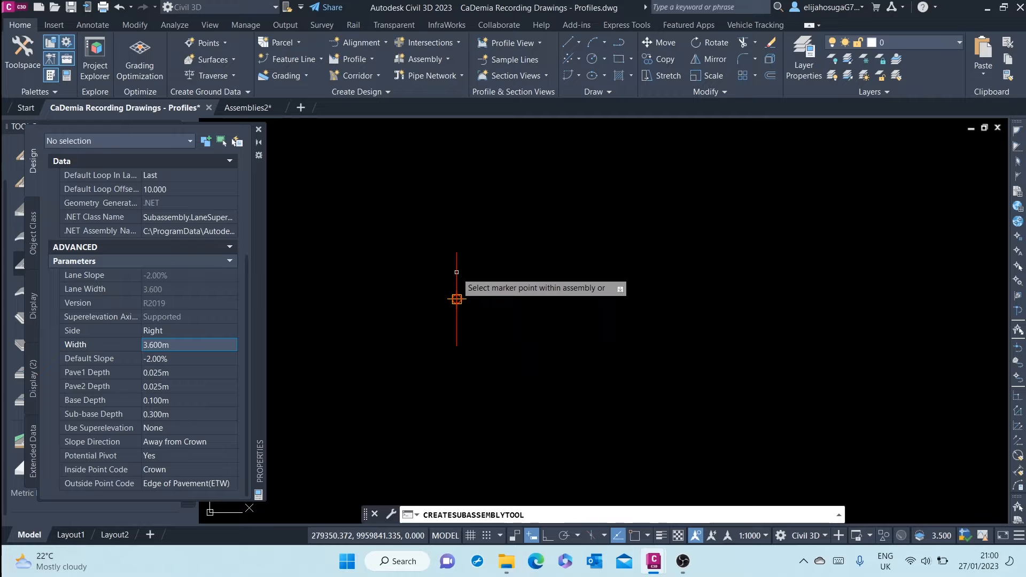
click(456, 299)
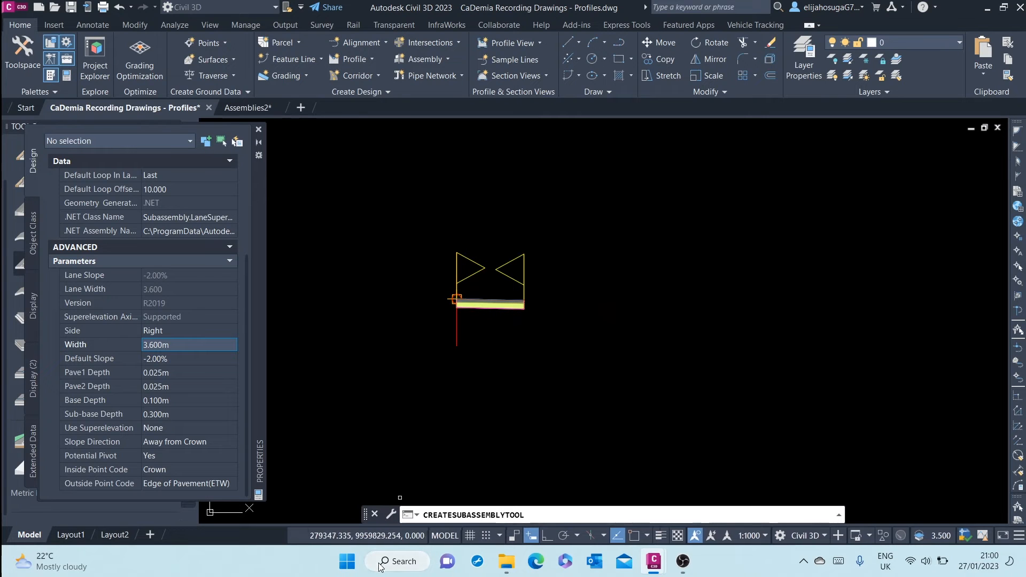
mouse_move(502, 303)
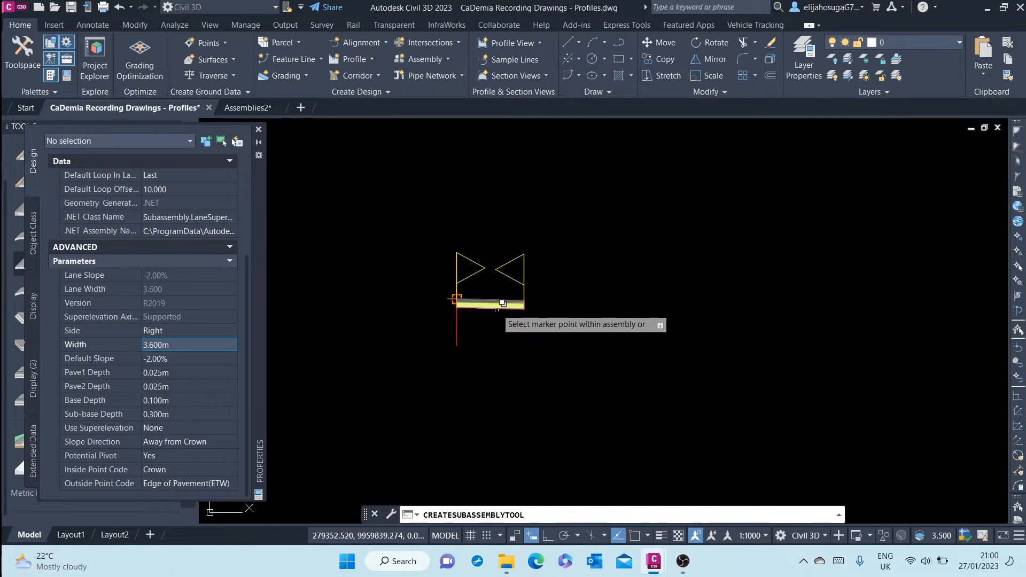
mouse_move(419, 290)
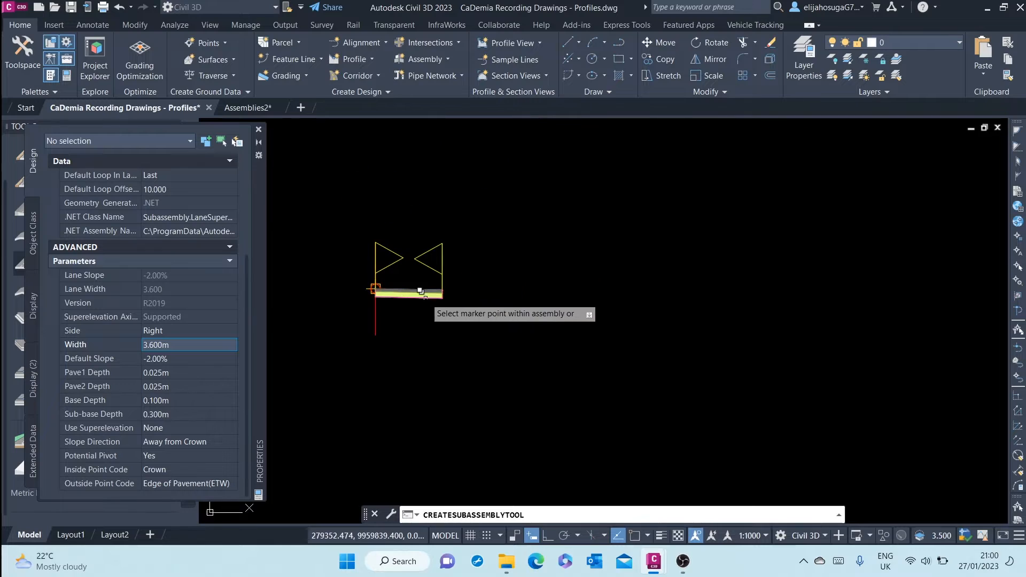
mouse_move(451, 307)
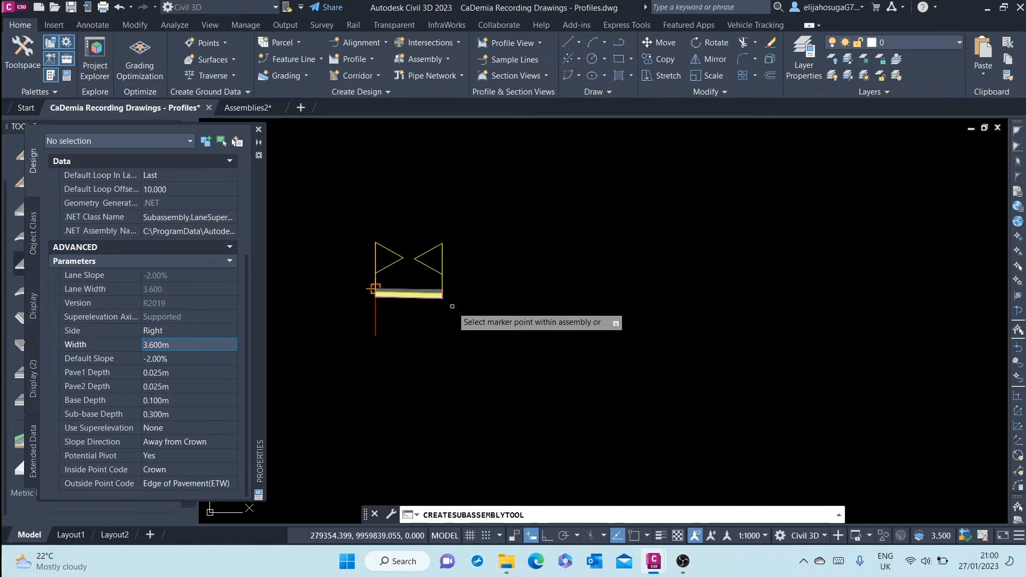
mouse_move(448, 296)
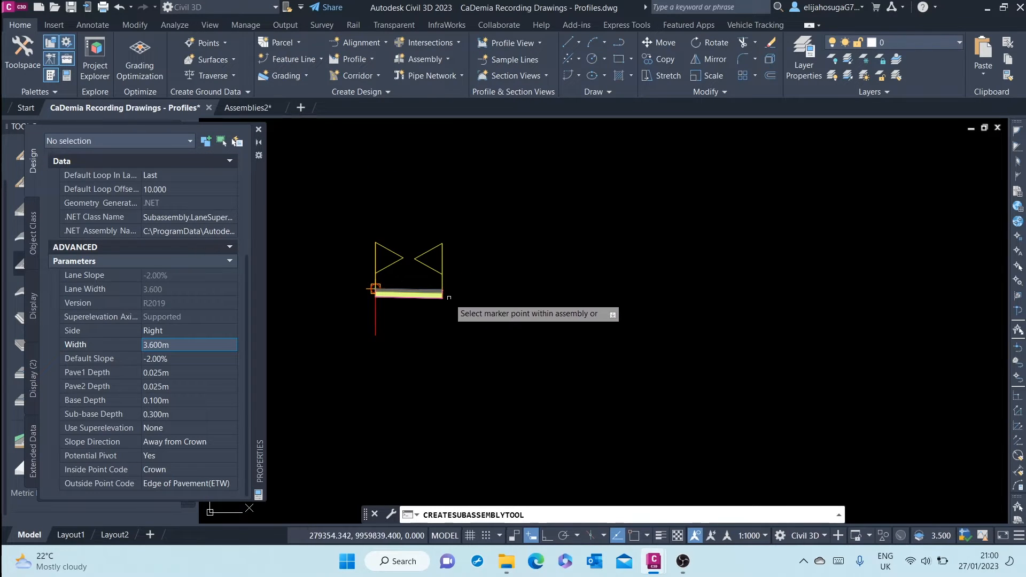
mouse_move(434, 282)
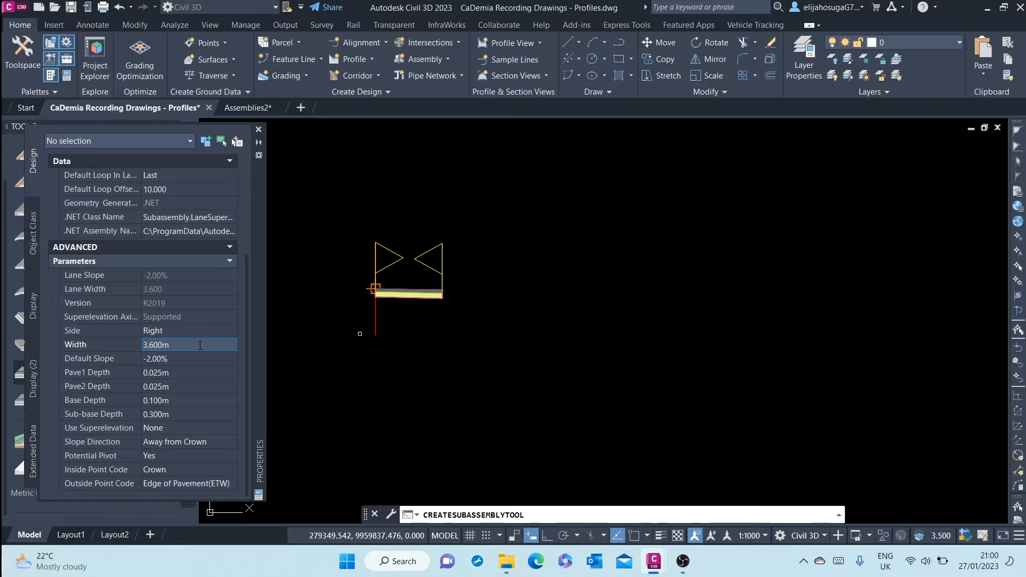
mouse_move(265, 295)
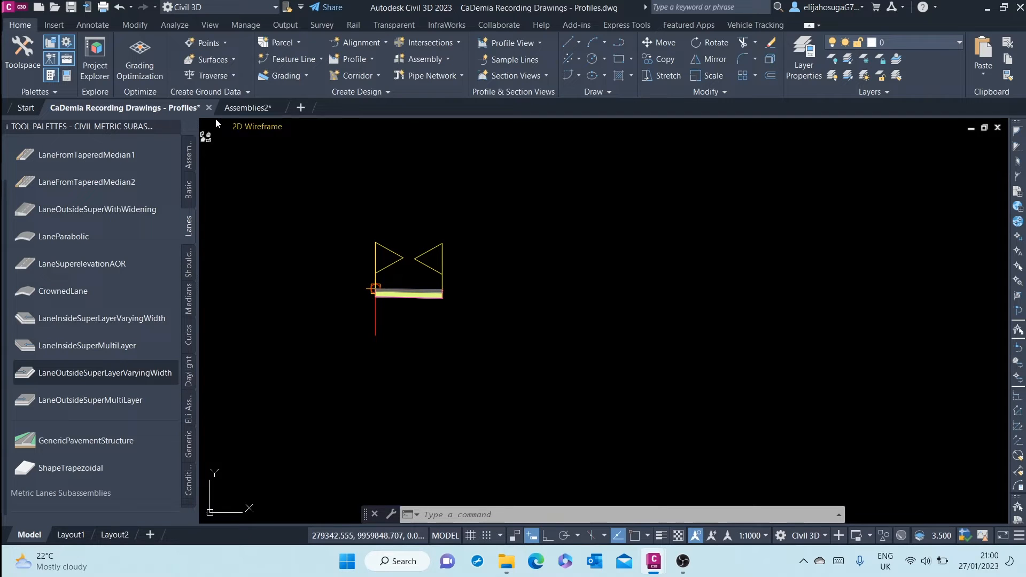
mouse_move(66, 76)
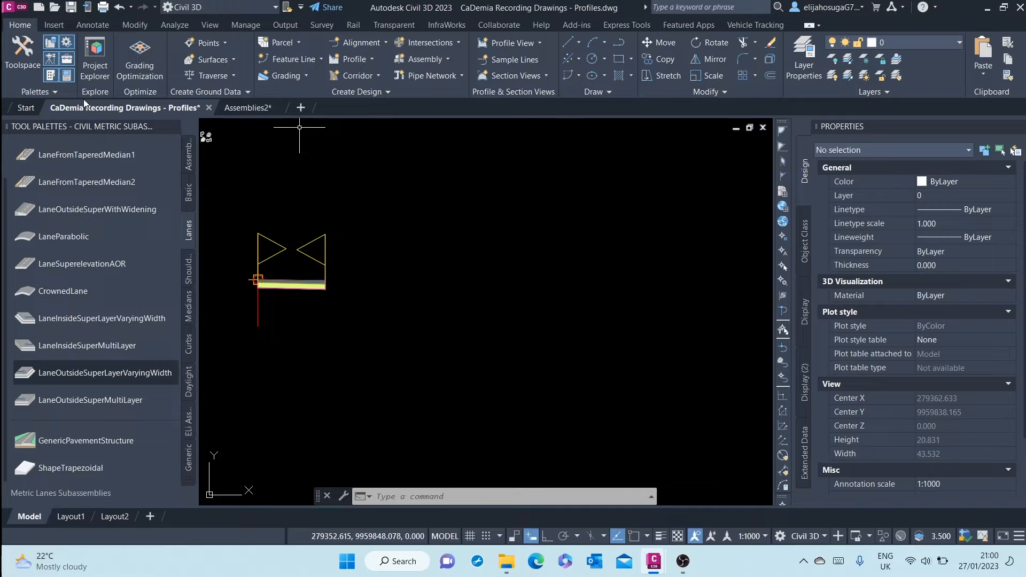
mouse_move(65, 75)
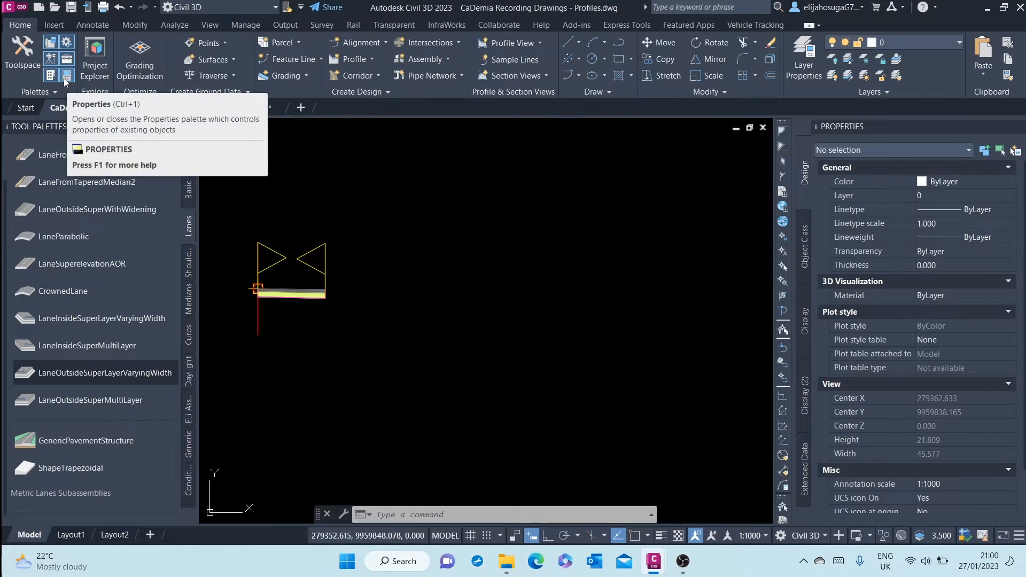
mouse_move(747, 273)
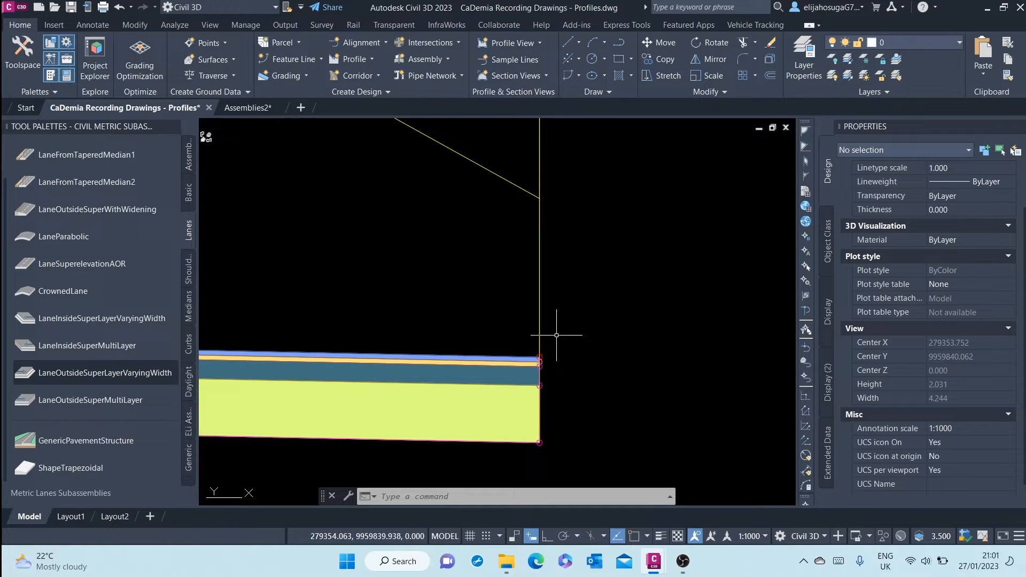
mouse_move(188, 268)
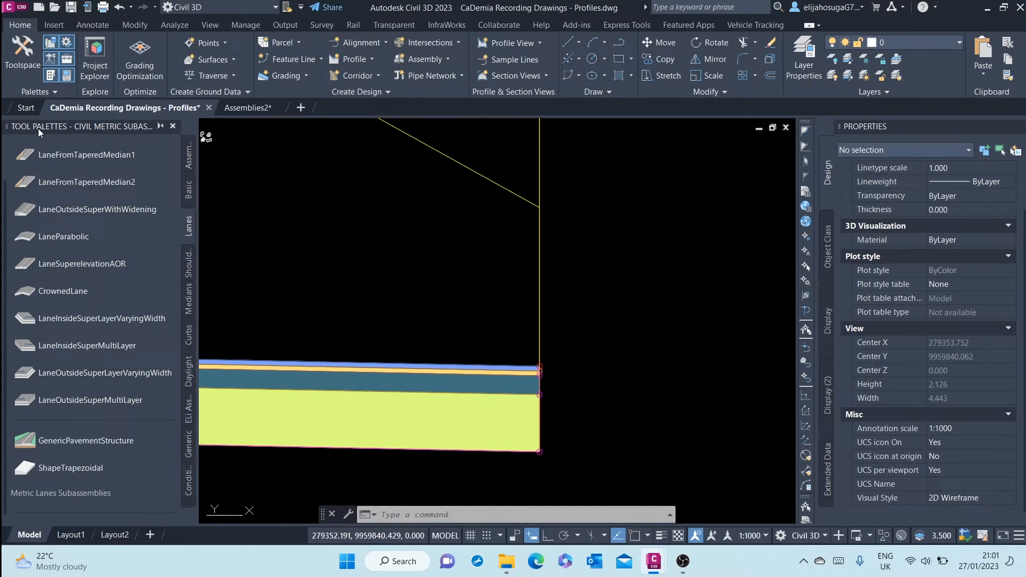
mouse_move(203, 247)
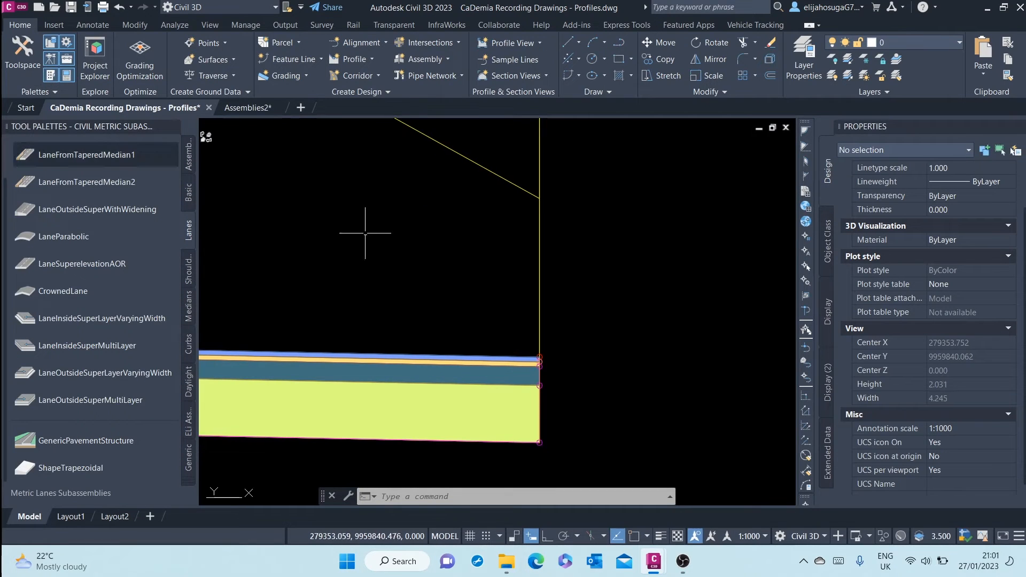
scroll(down, 3)
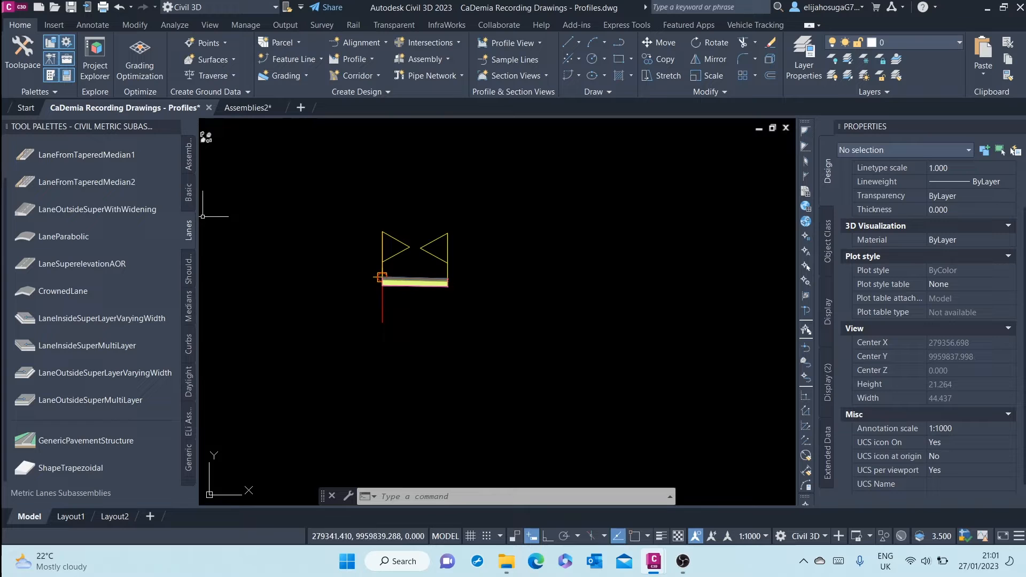
scroll(up, 3)
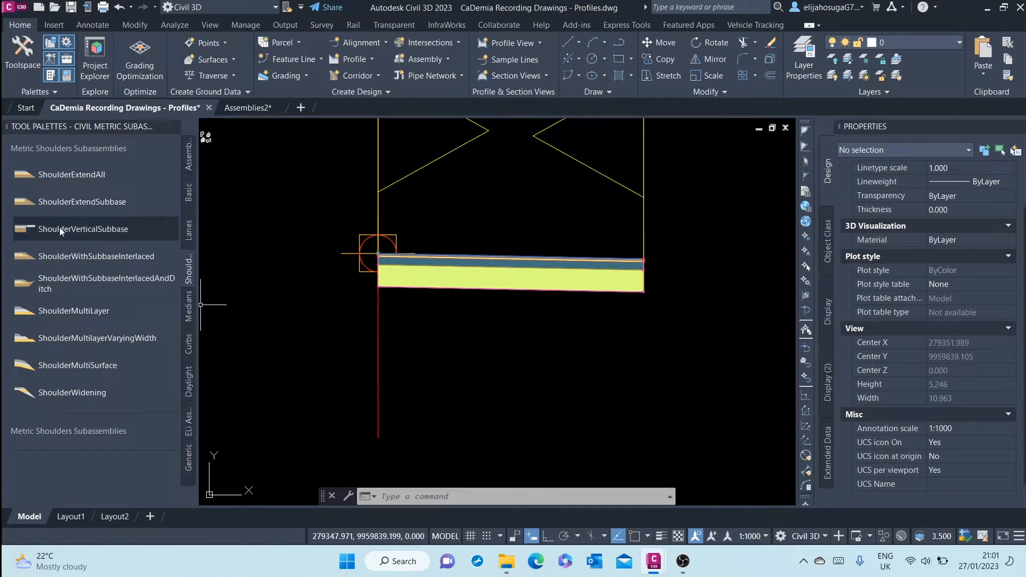
mouse_move(81, 178)
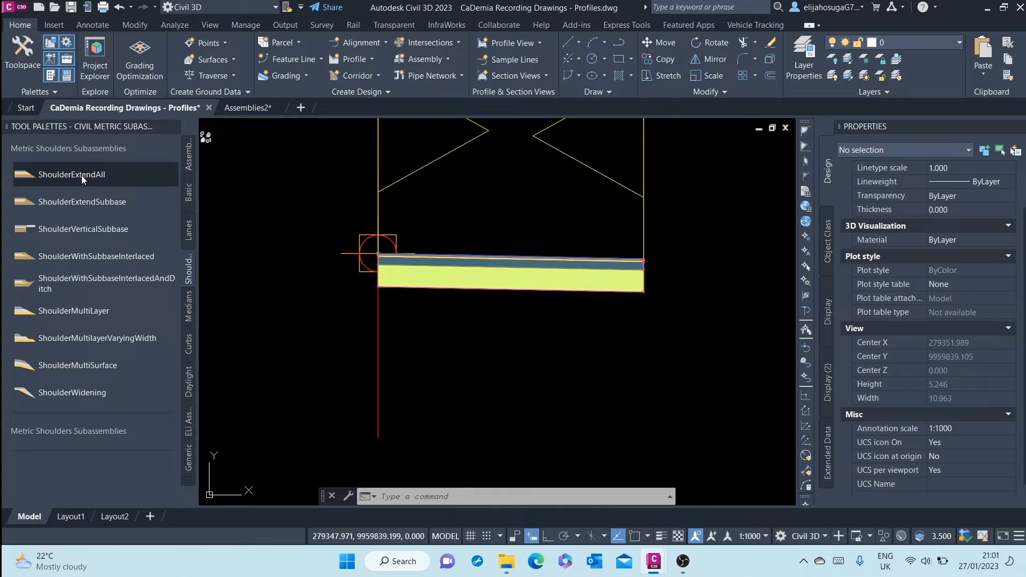
Attach a ShoulderExtendAll shoulder to the right lane's outer edge and show its 2.400 m width parameters
click(72, 174)
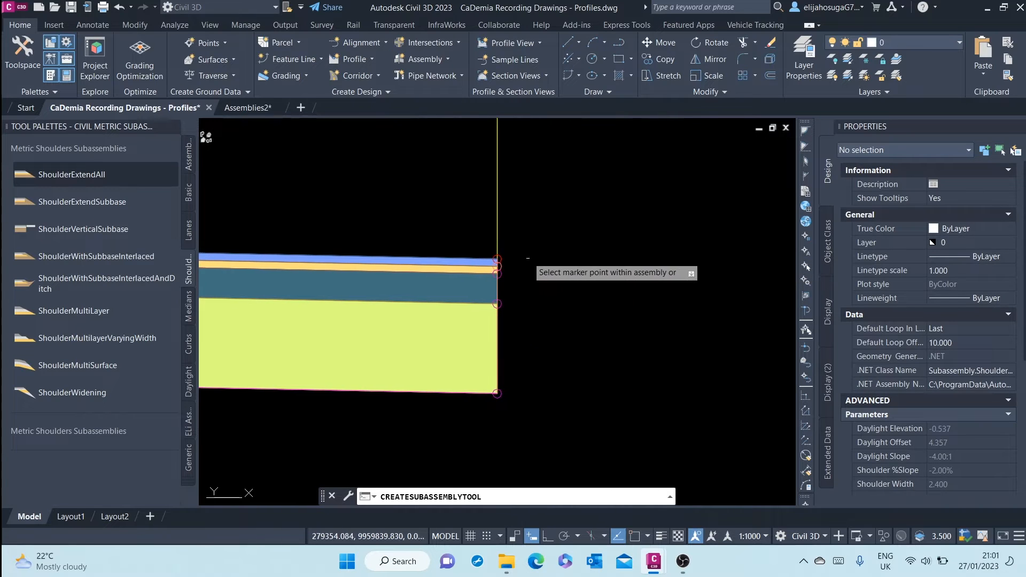
mouse_move(499, 256)
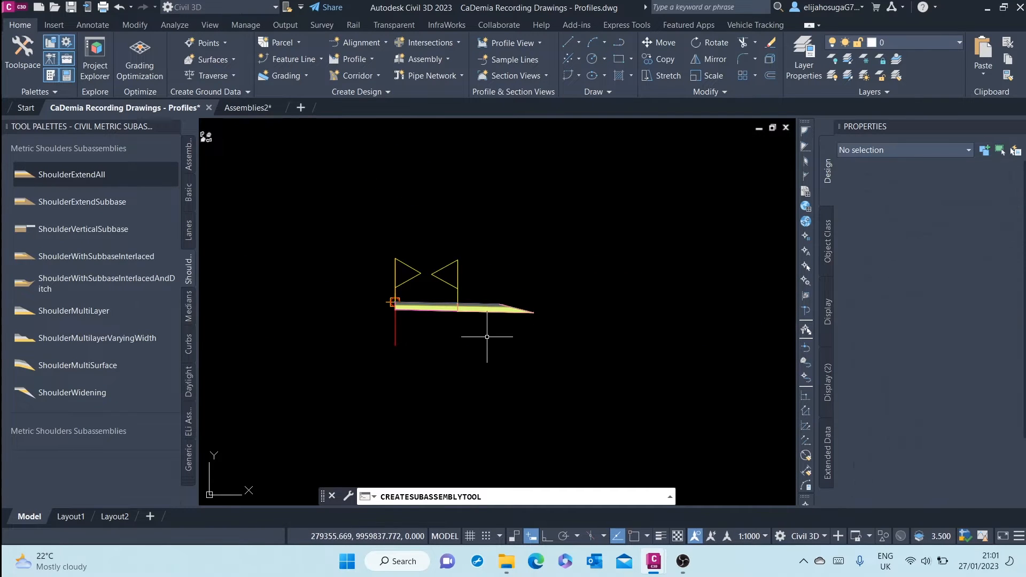
click(475, 308)
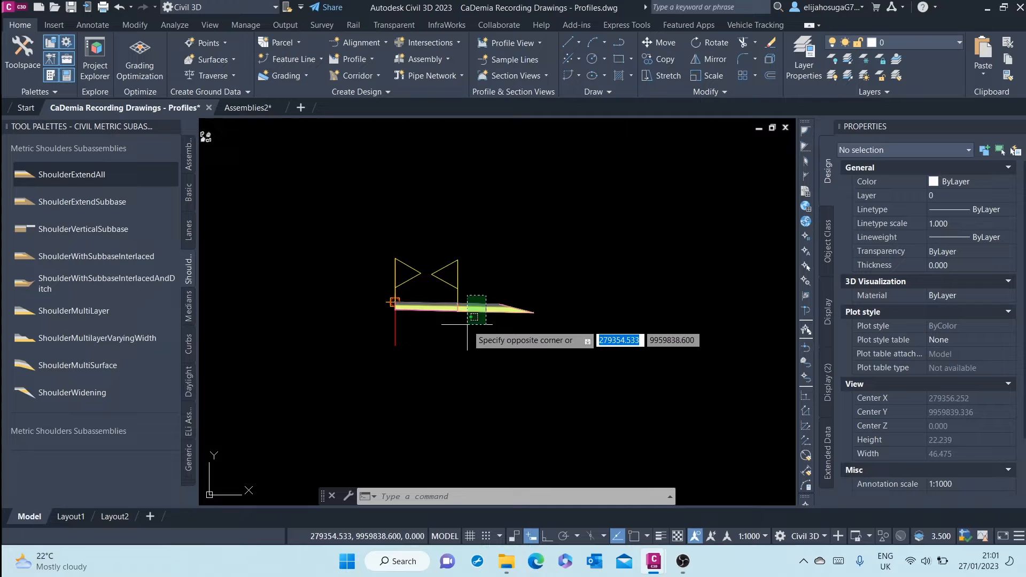
click(476, 308)
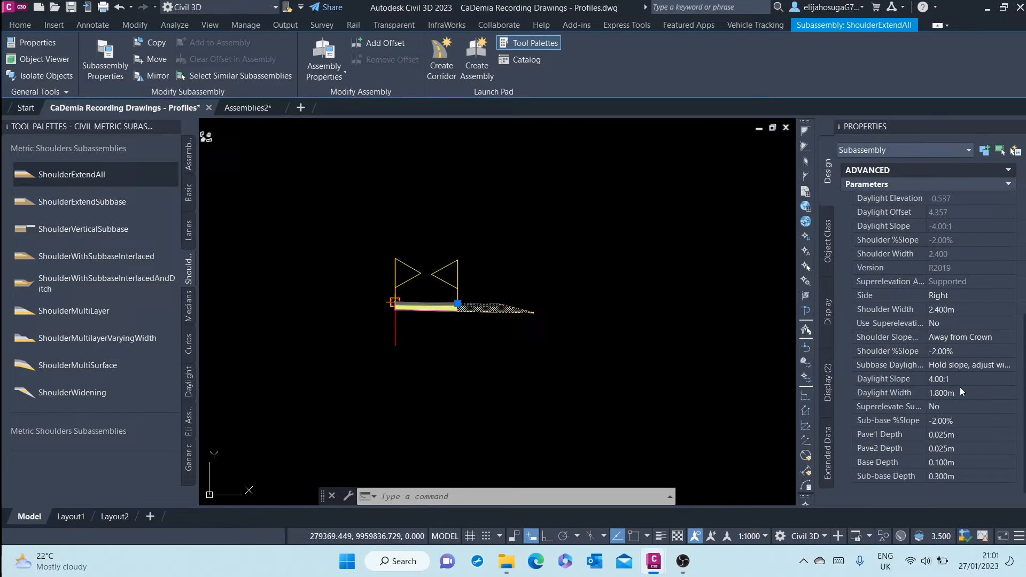
mouse_move(937, 309)
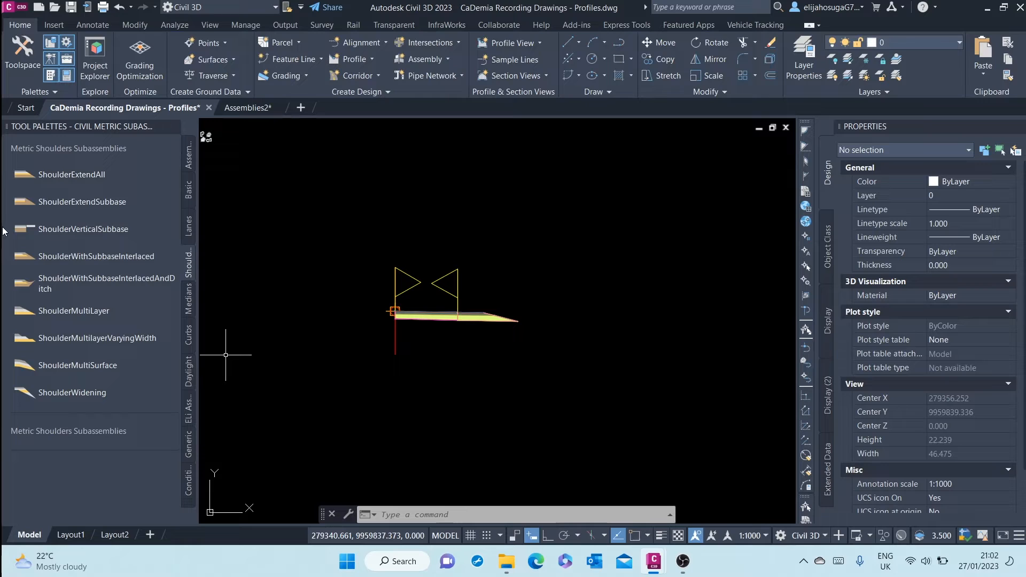
Bring up the ShoulderExtendAll help reference page showing its shoulder and daylight geometry
right_click(71, 174)
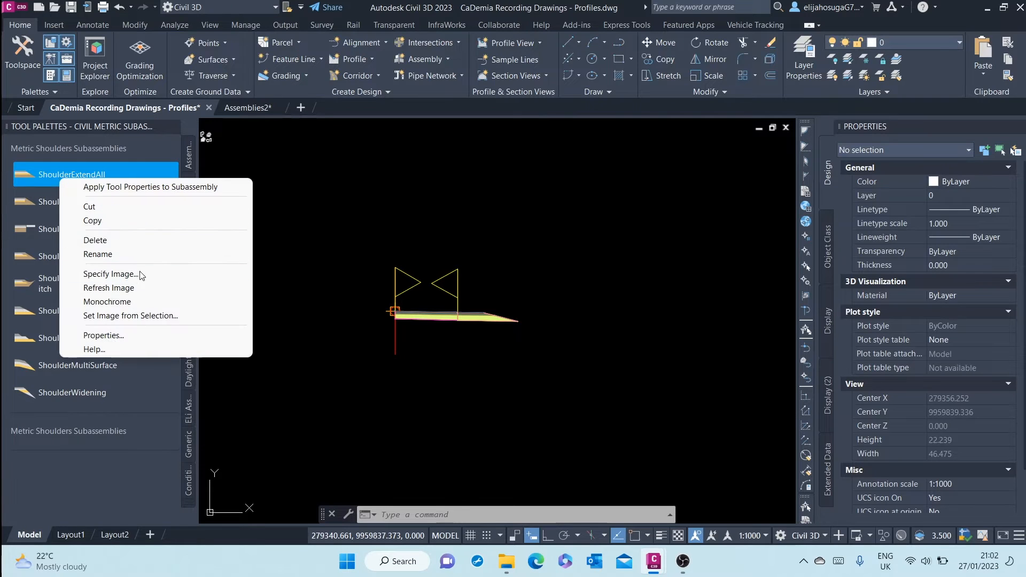
click(94, 348)
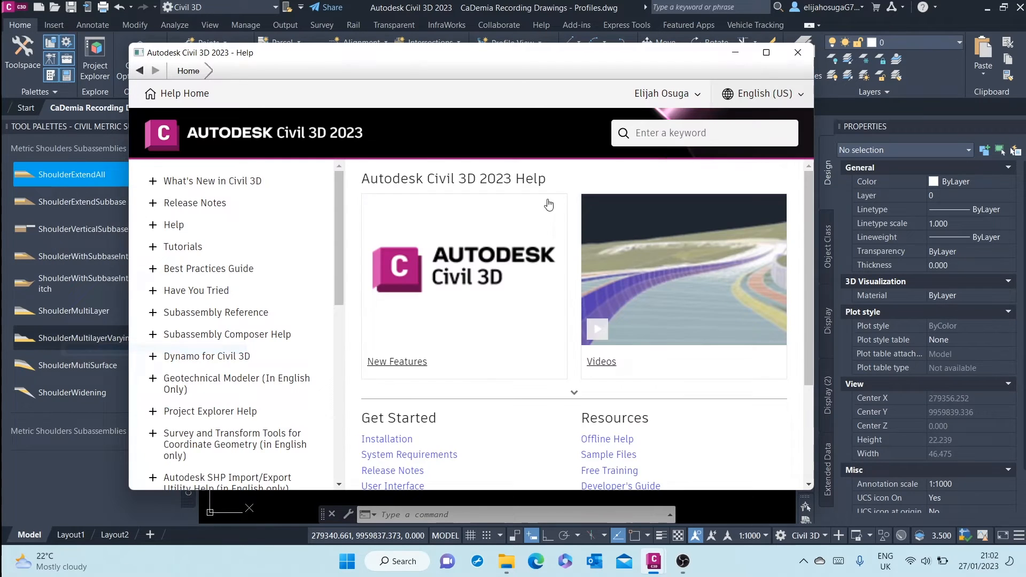
scroll(down, 3)
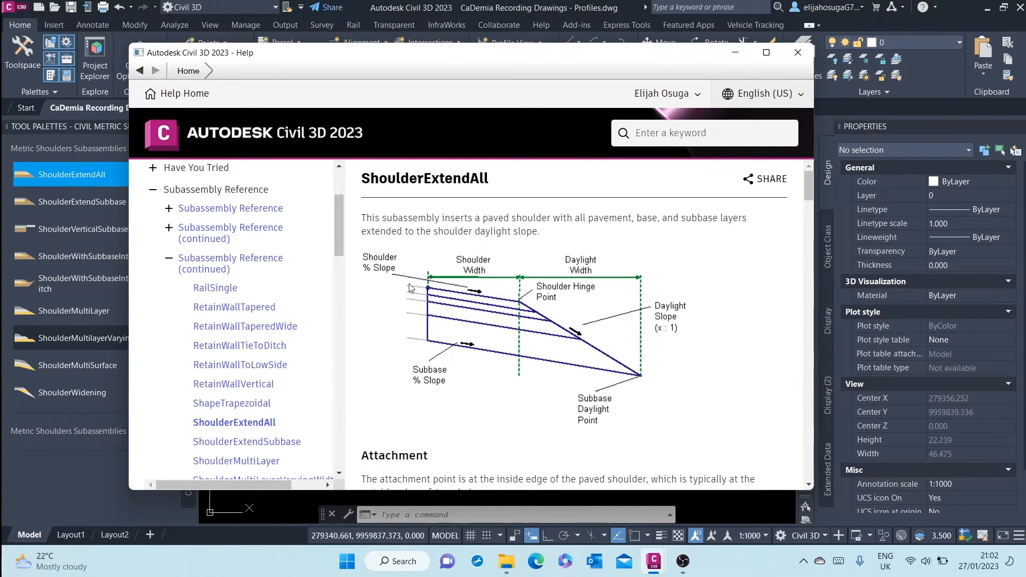
mouse_move(498, 291)
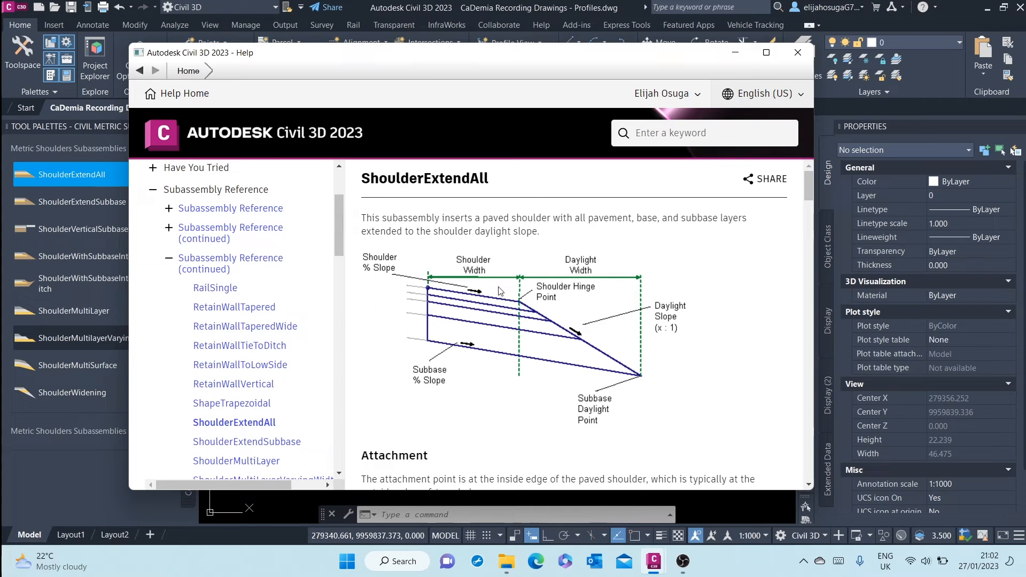
mouse_move(478, 286)
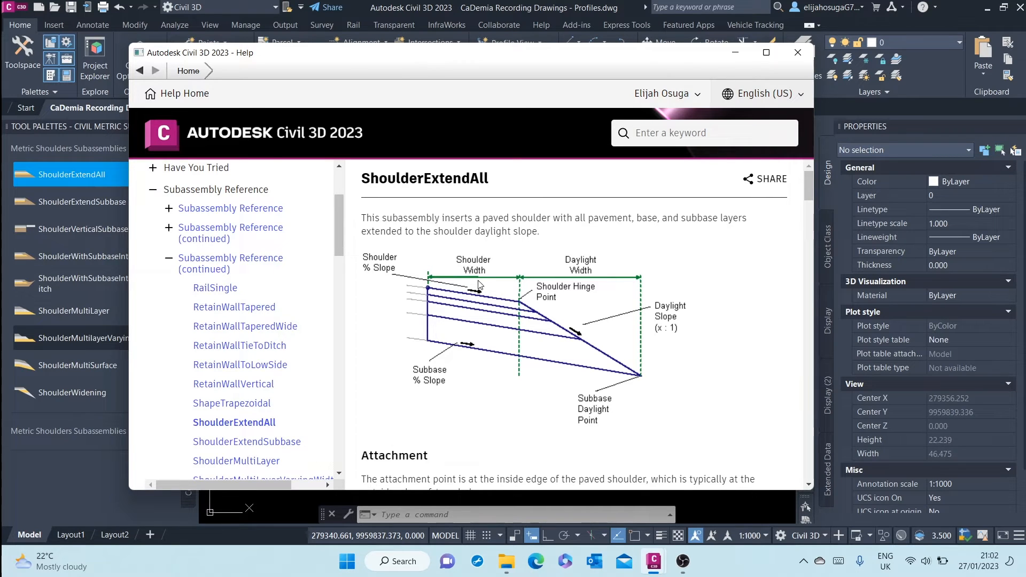
mouse_move(477, 282)
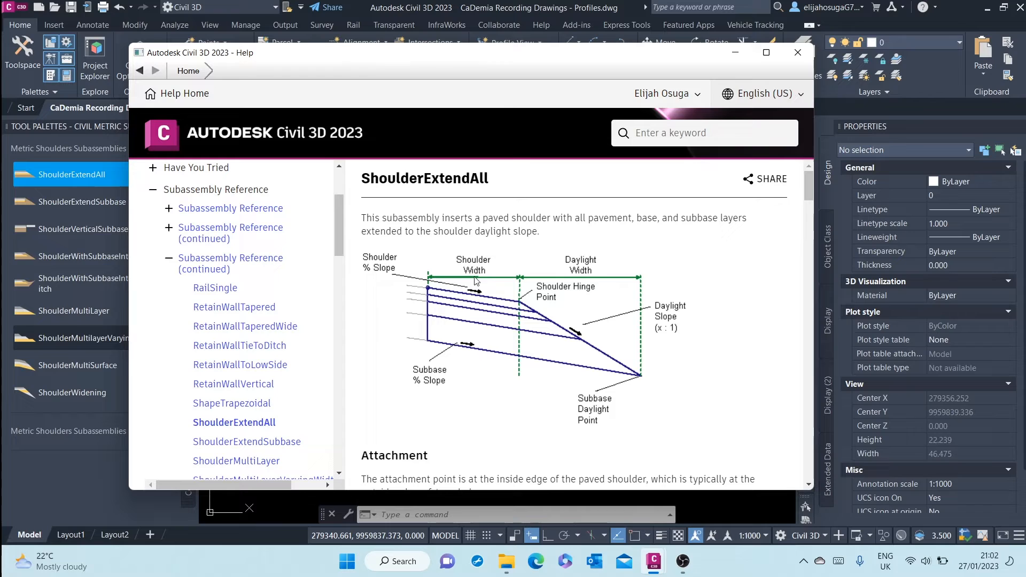
mouse_move(646, 279)
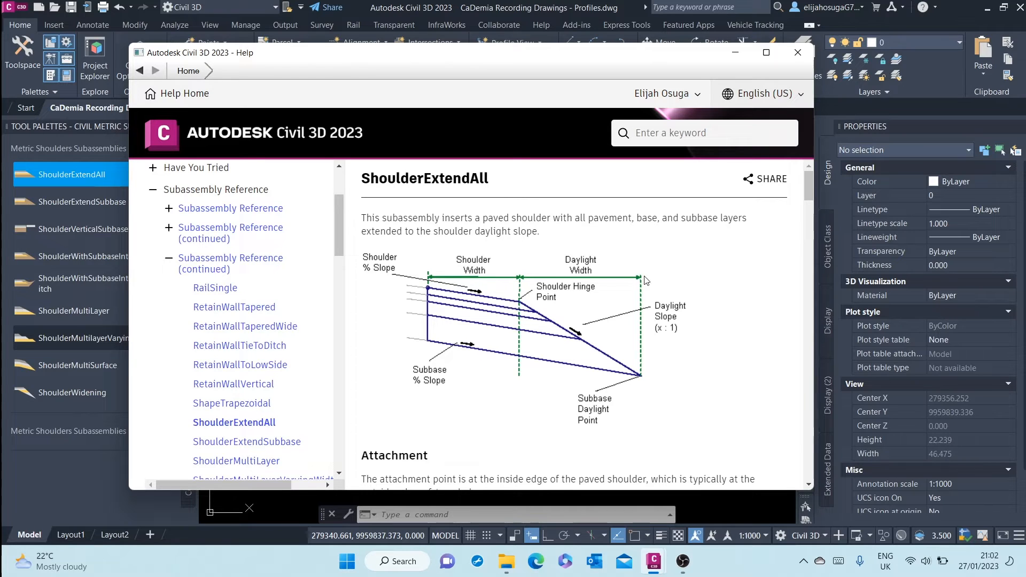
mouse_move(797, 52)
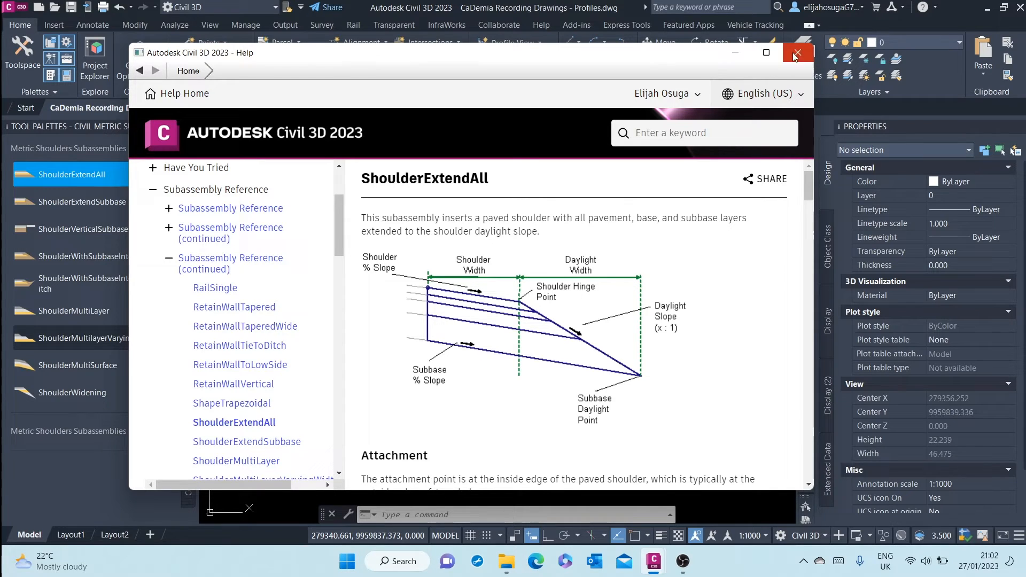
Close the help page and set the selected right shoulder's width to 1.500 m
click(797, 54)
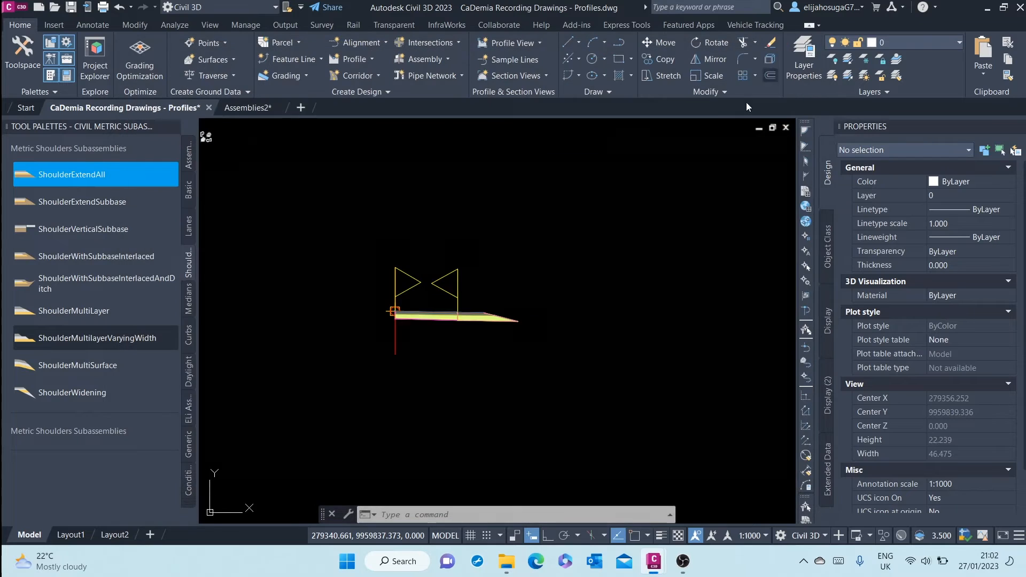
mouse_move(469, 309)
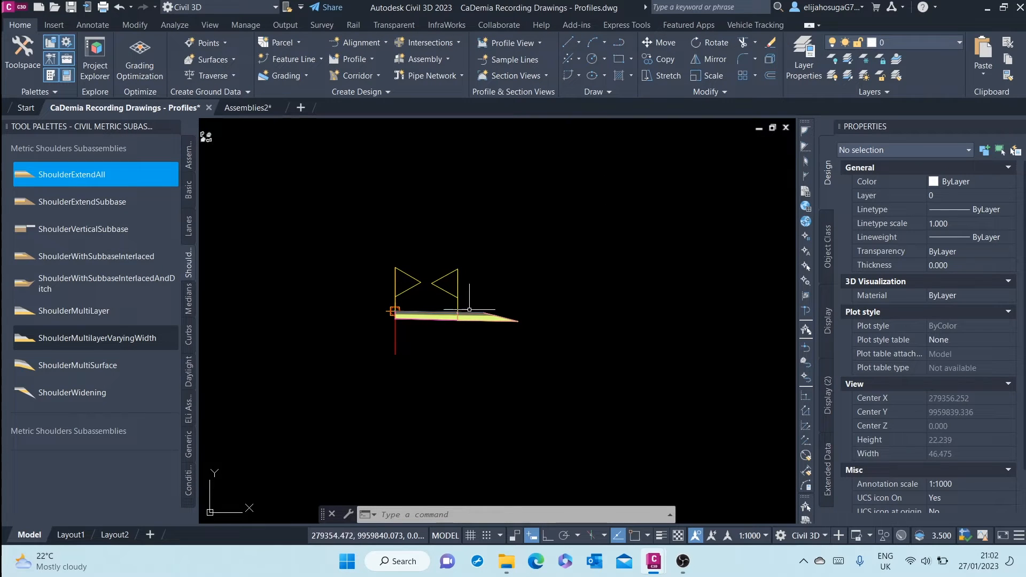
click(458, 304)
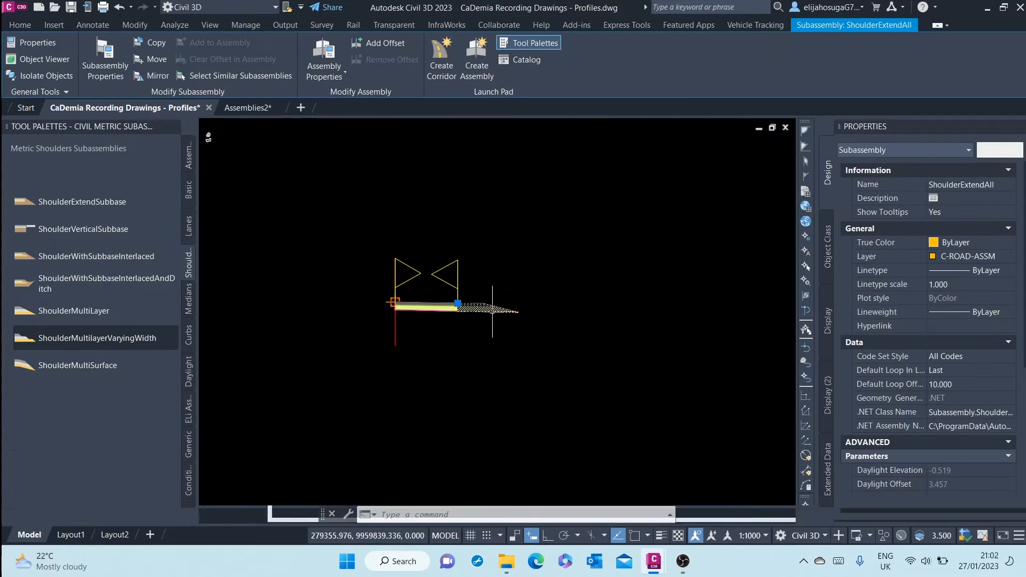
click(72, 174)
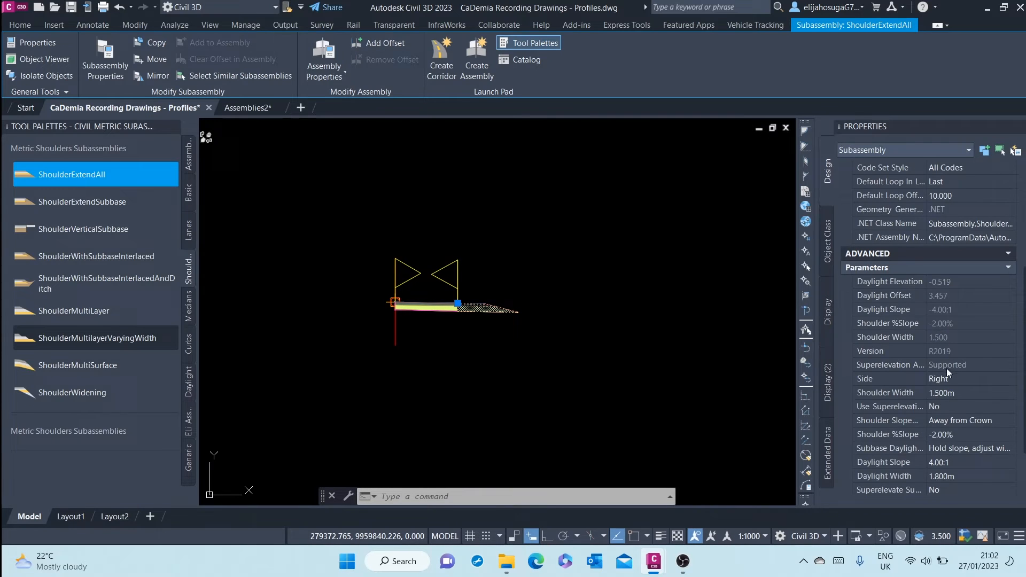
scroll(down, 3)
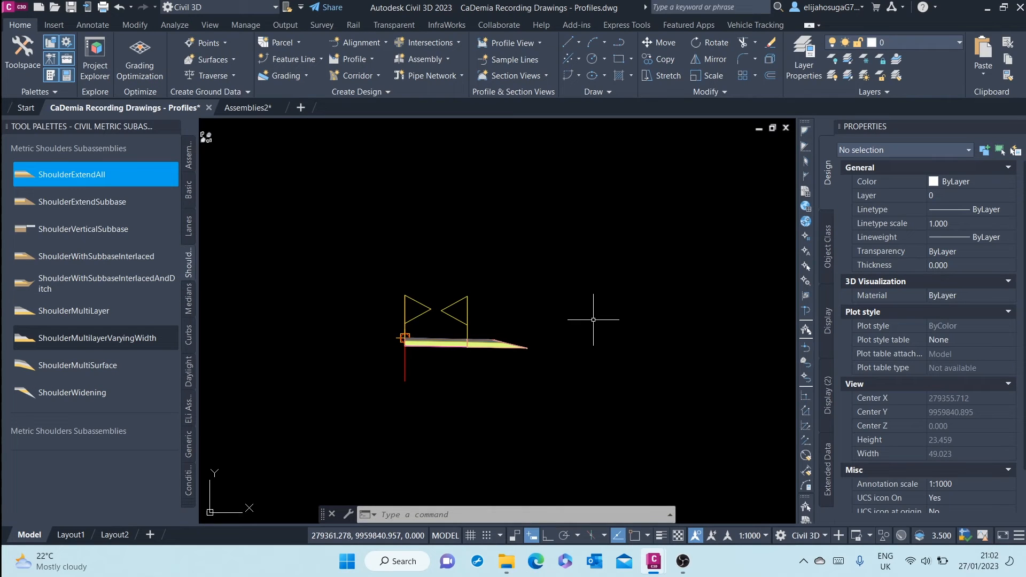
mouse_move(500, 250)
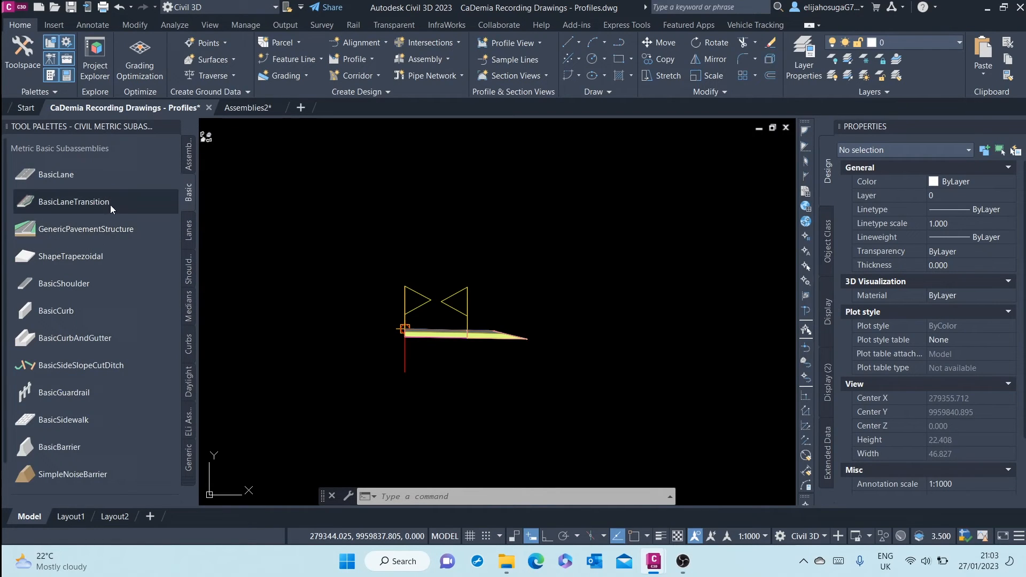
mouse_move(80, 365)
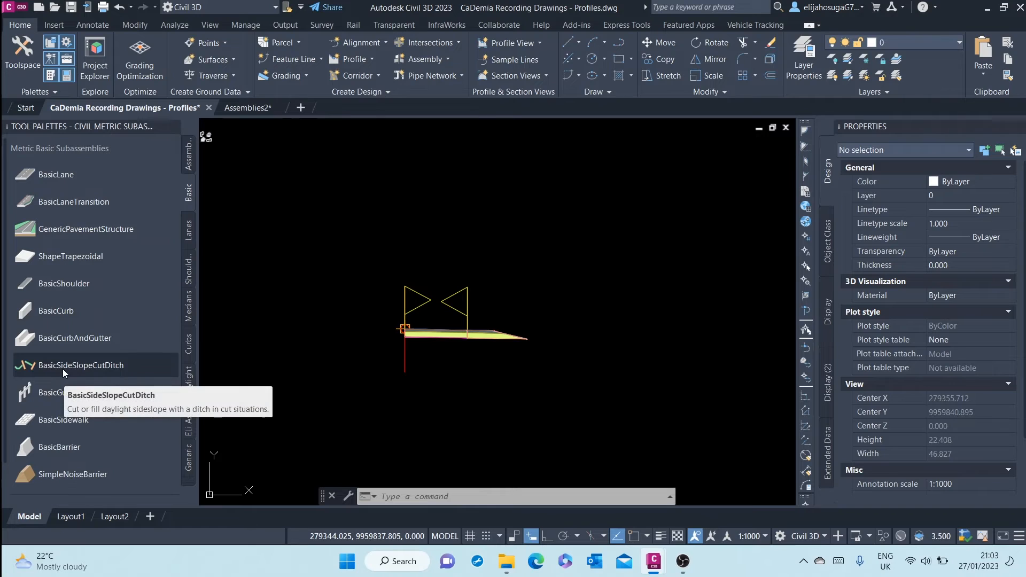
Attach a BasicSideSlopeCutDitch daylight at the shoulder's outer marker point
click(81, 365)
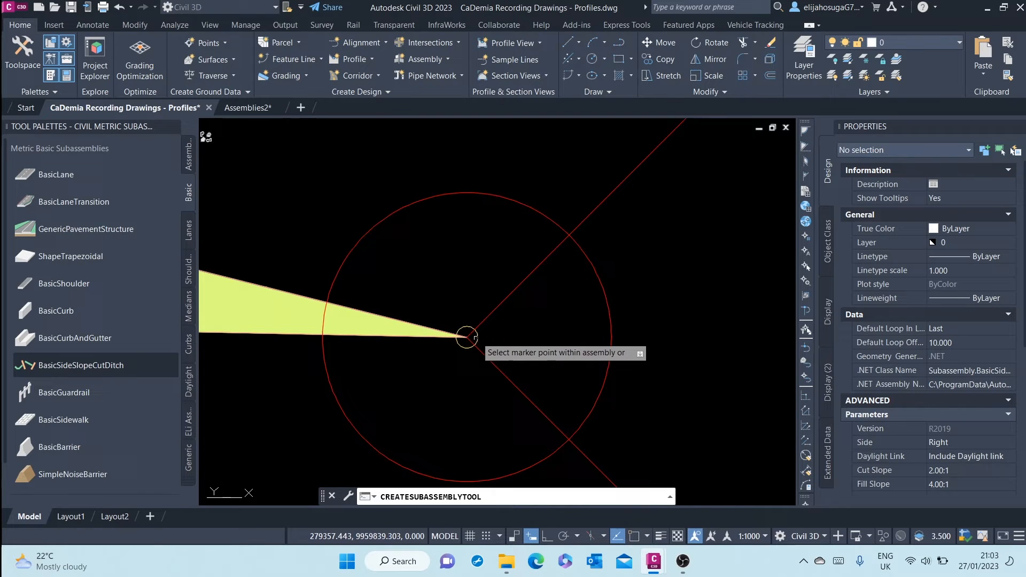
click(468, 337)
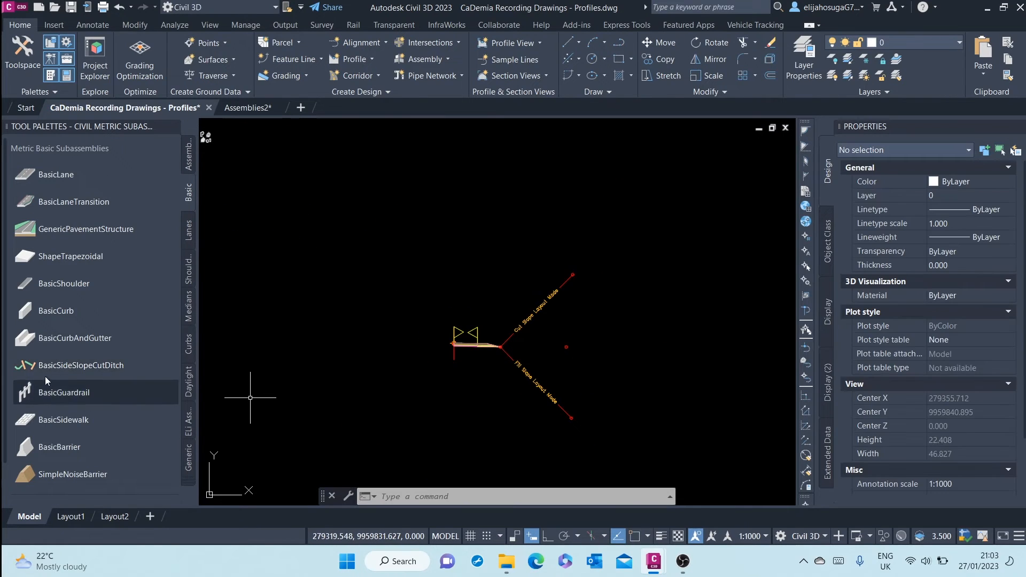
right_click(81, 365)
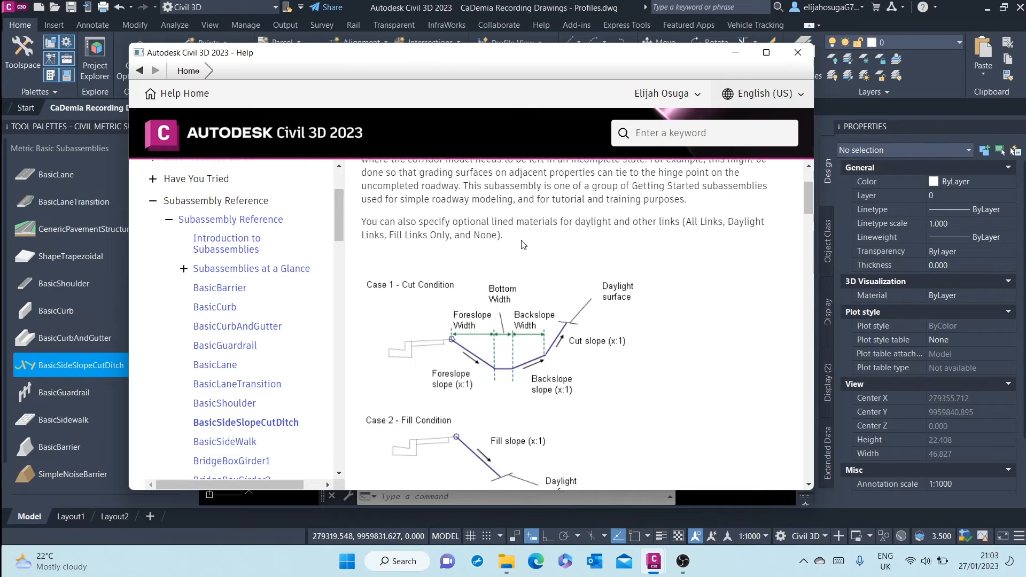
Read through the BasicSideSlopeCutDitch reference to Input Parameters and close the help
scroll(down, 3)
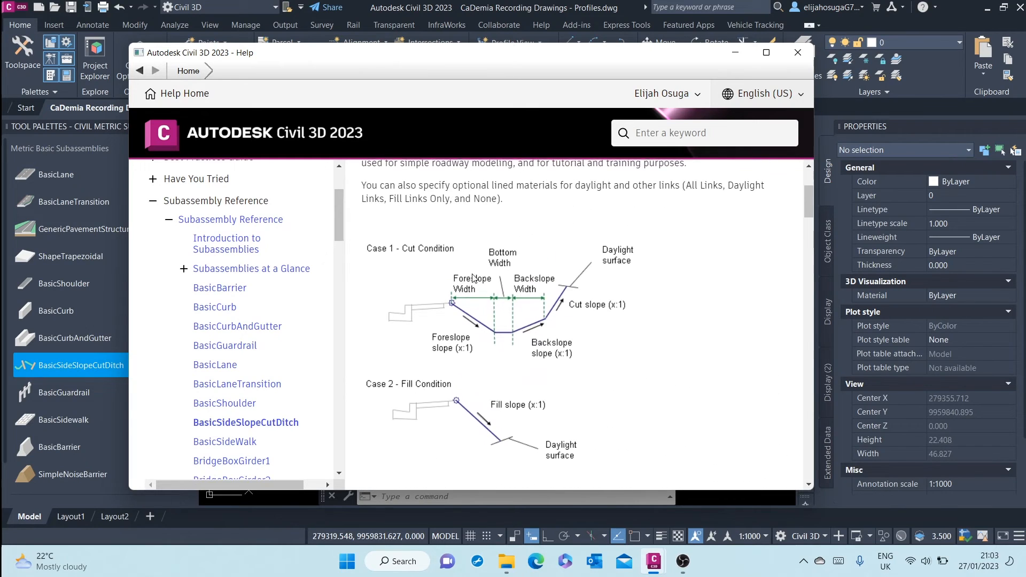
mouse_move(438, 389)
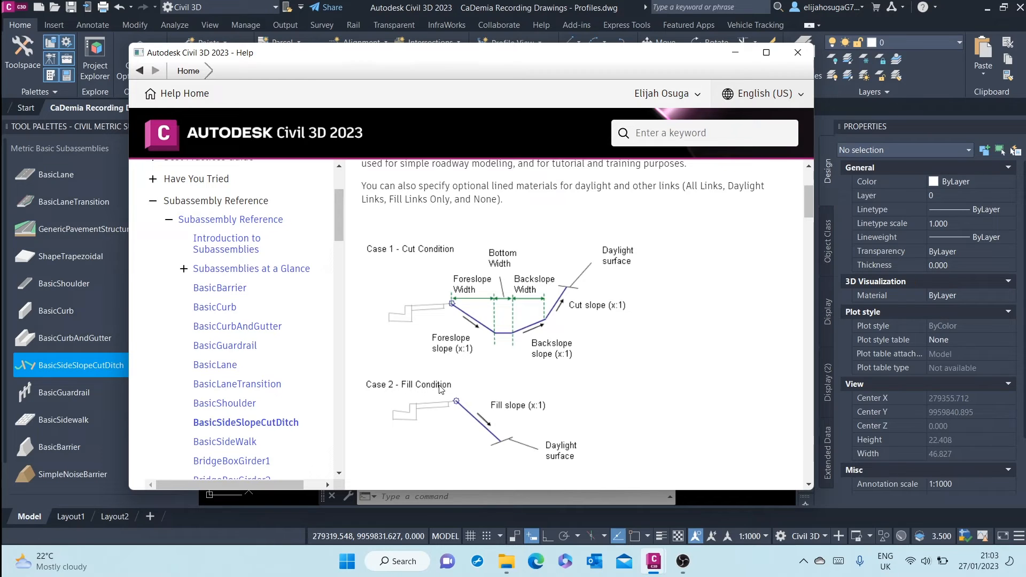
mouse_move(496, 338)
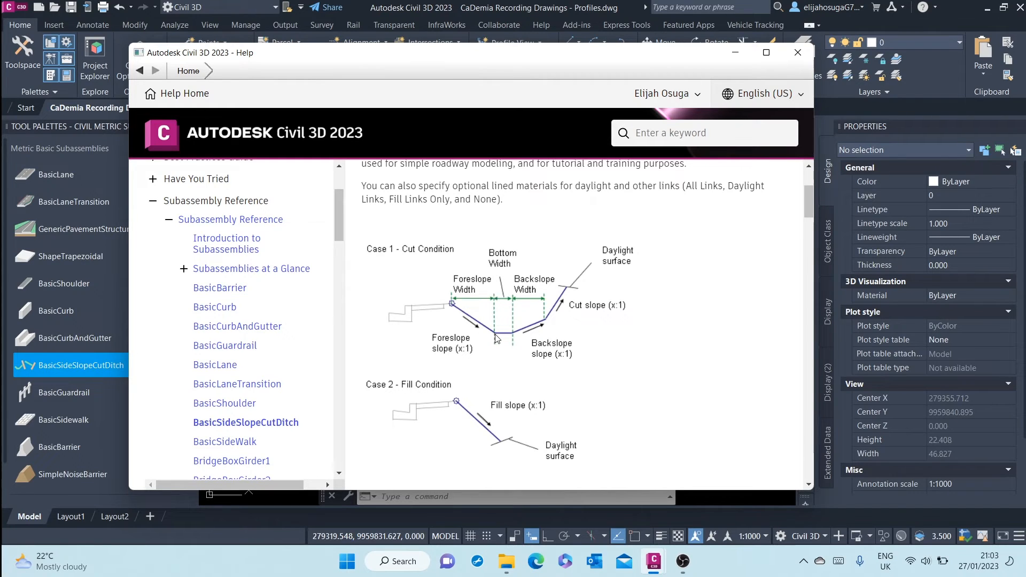
mouse_move(519, 340)
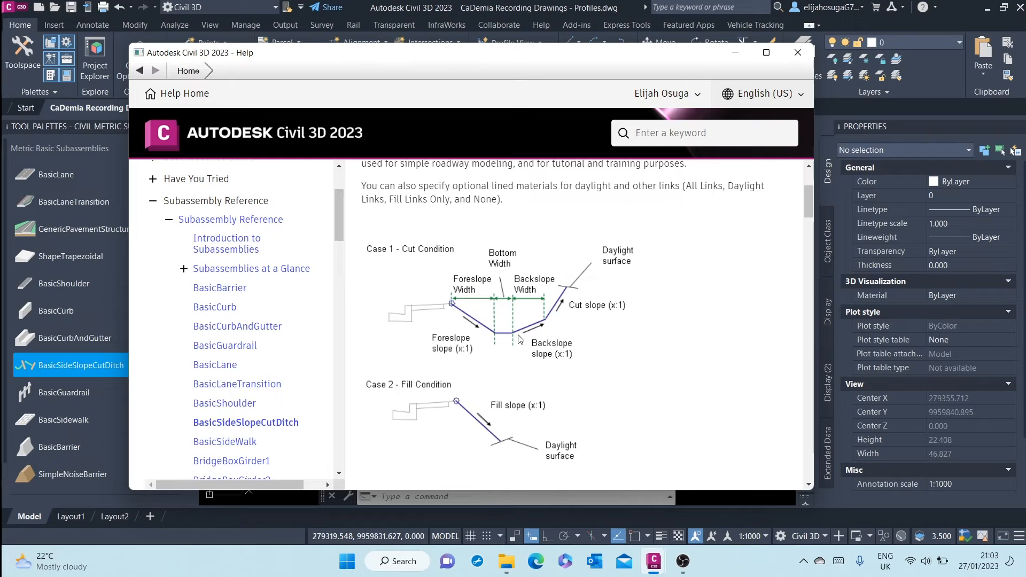
mouse_move(452, 385)
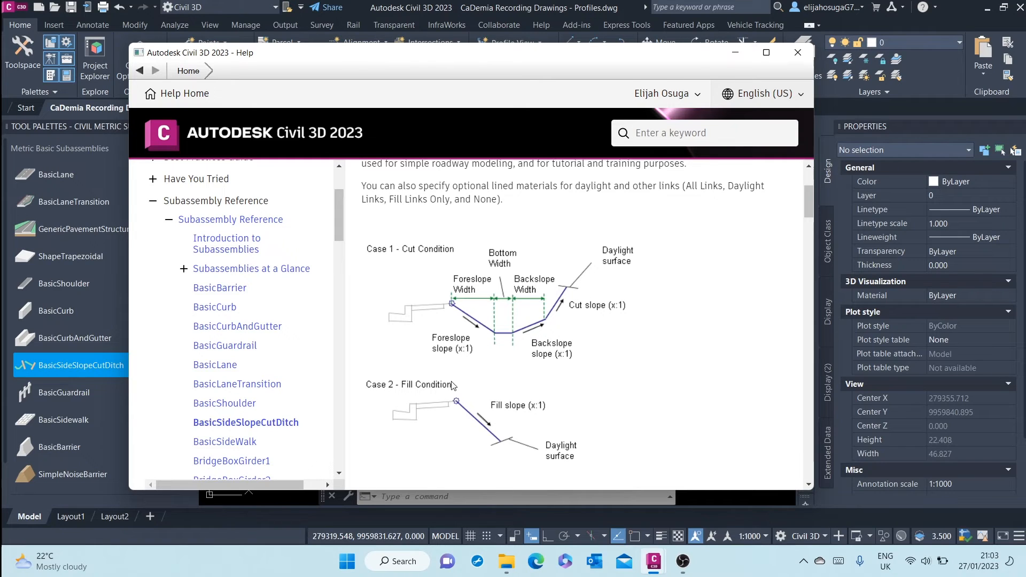
mouse_move(495, 424)
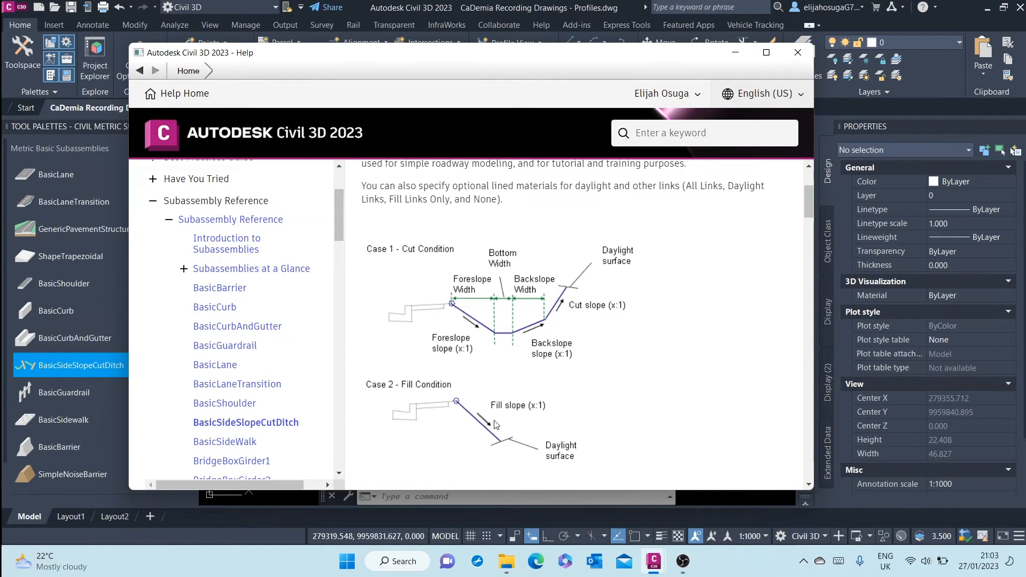
mouse_move(607, 442)
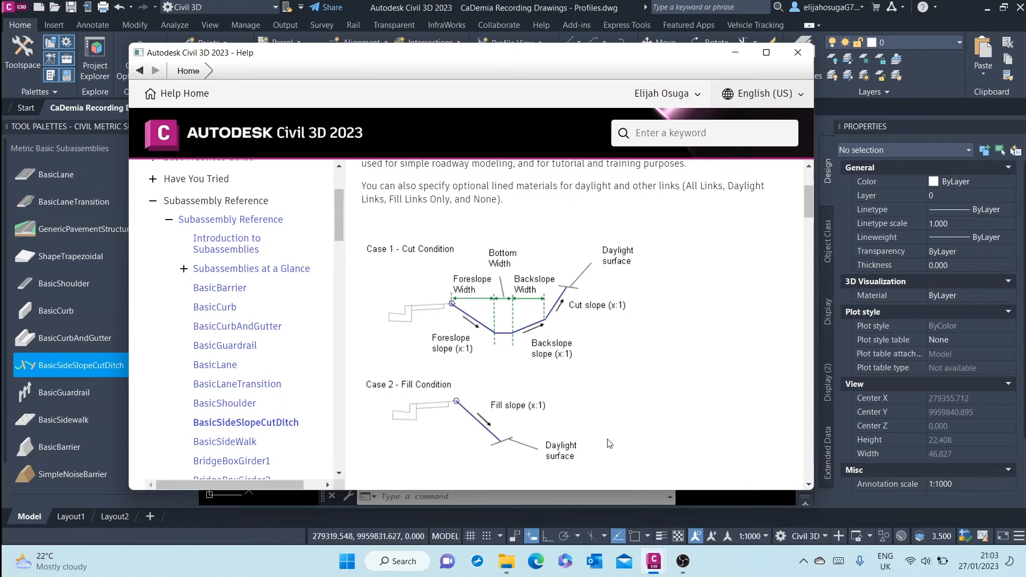
mouse_move(607, 469)
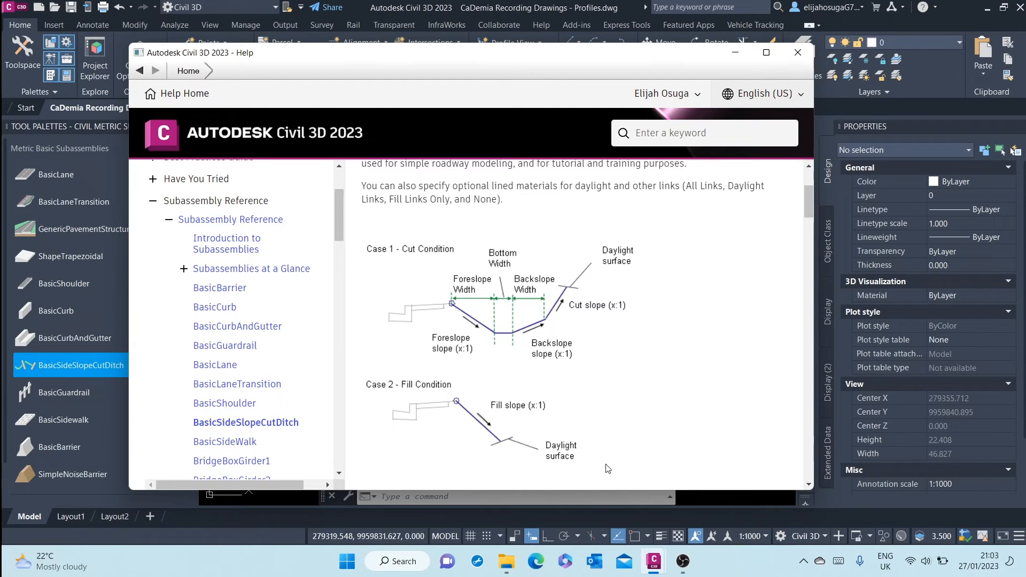
mouse_move(593, 311)
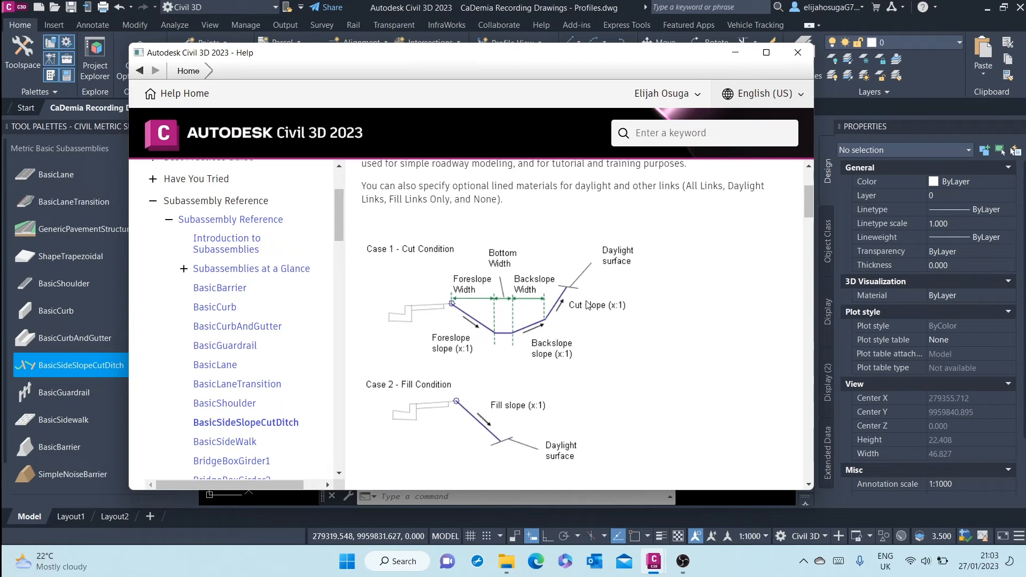
mouse_move(506, 329)
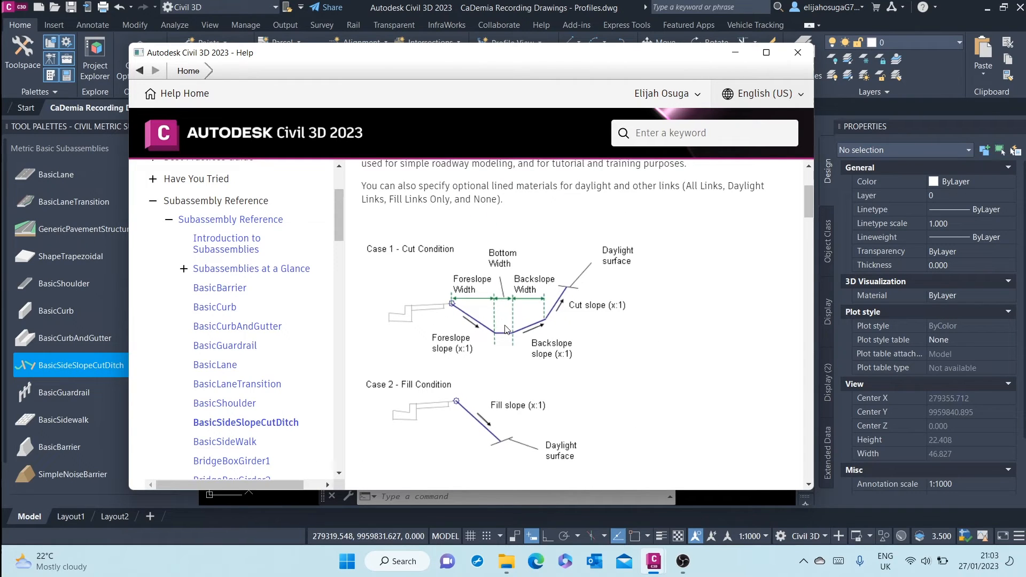
mouse_move(488, 301)
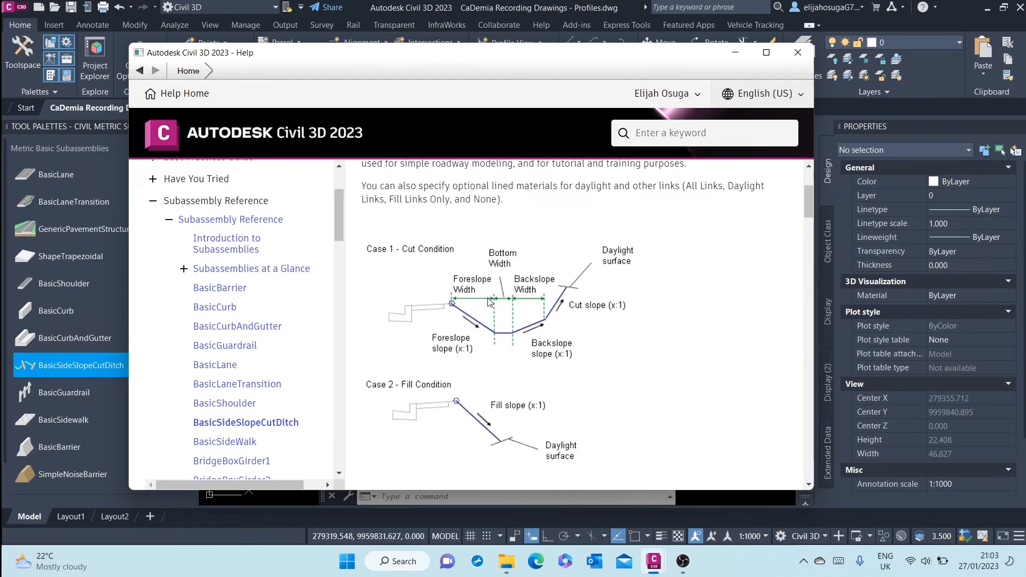
mouse_move(540, 288)
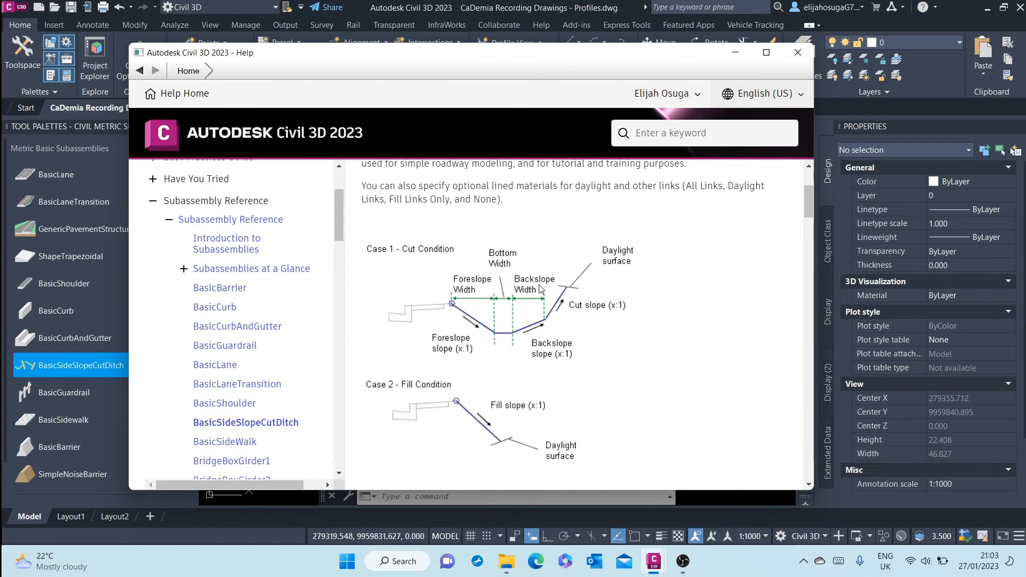
mouse_move(512, 296)
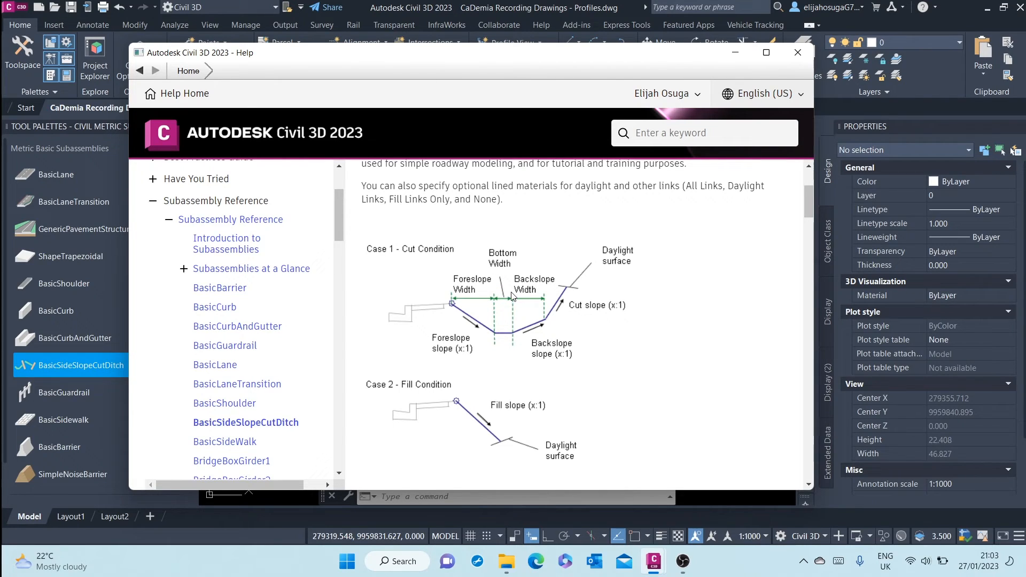
mouse_move(502, 260)
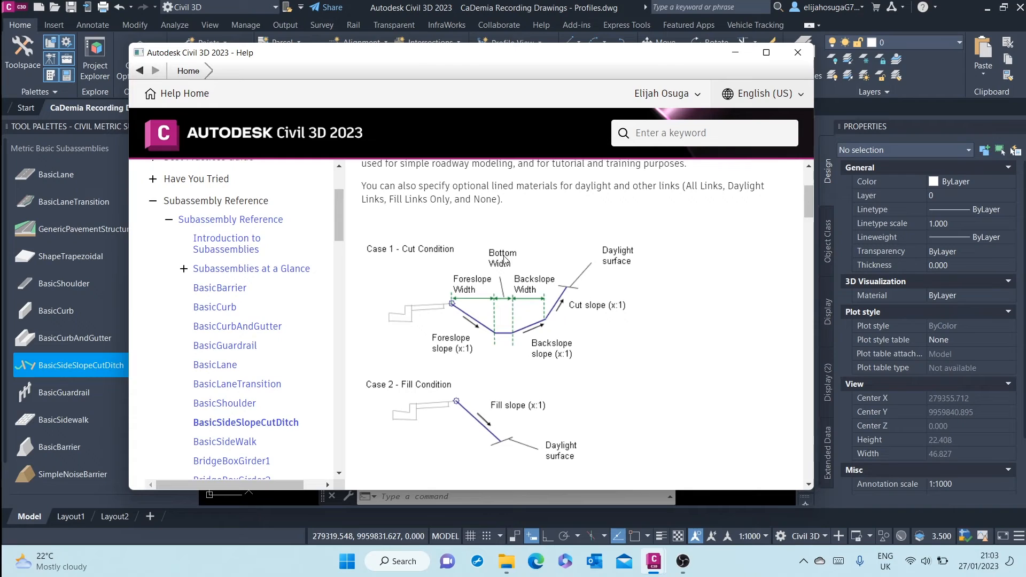
mouse_move(462, 299)
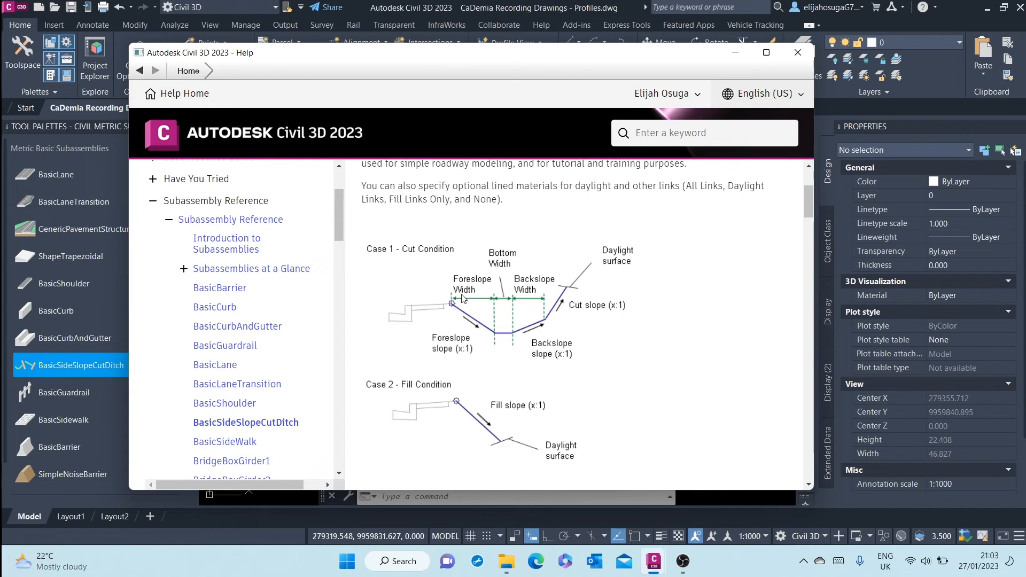
mouse_move(536, 291)
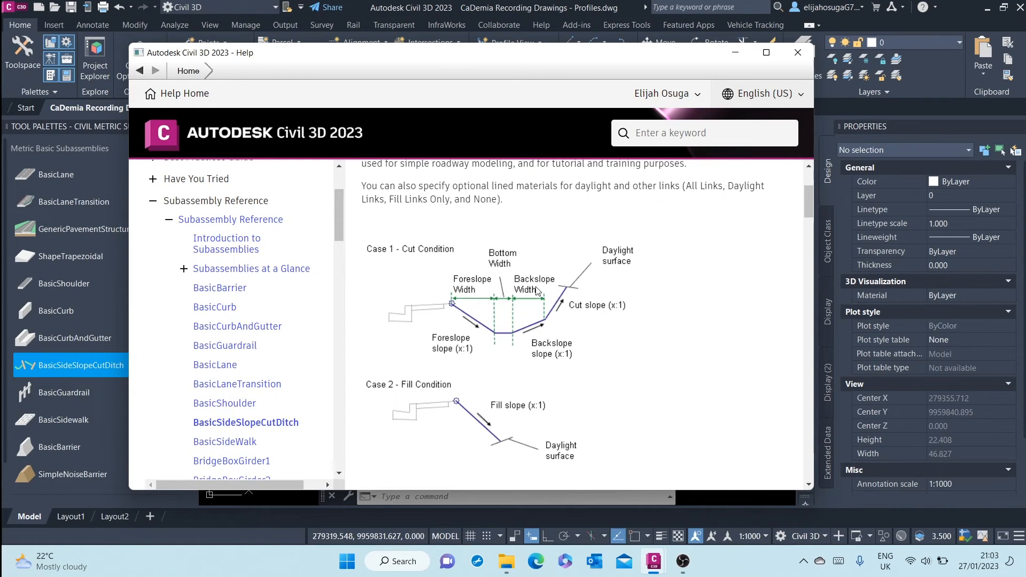
mouse_move(491, 351)
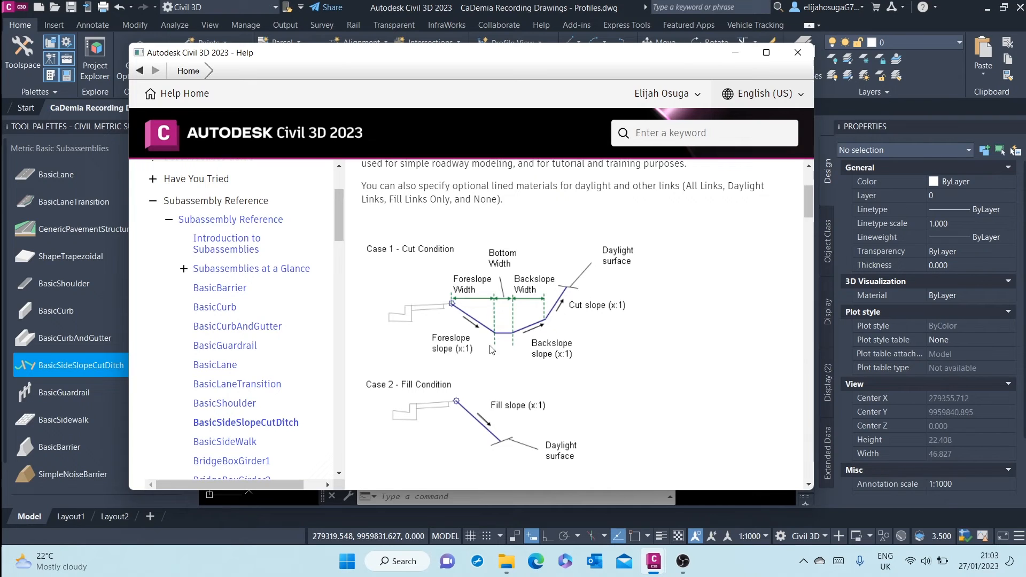
mouse_move(736, 80)
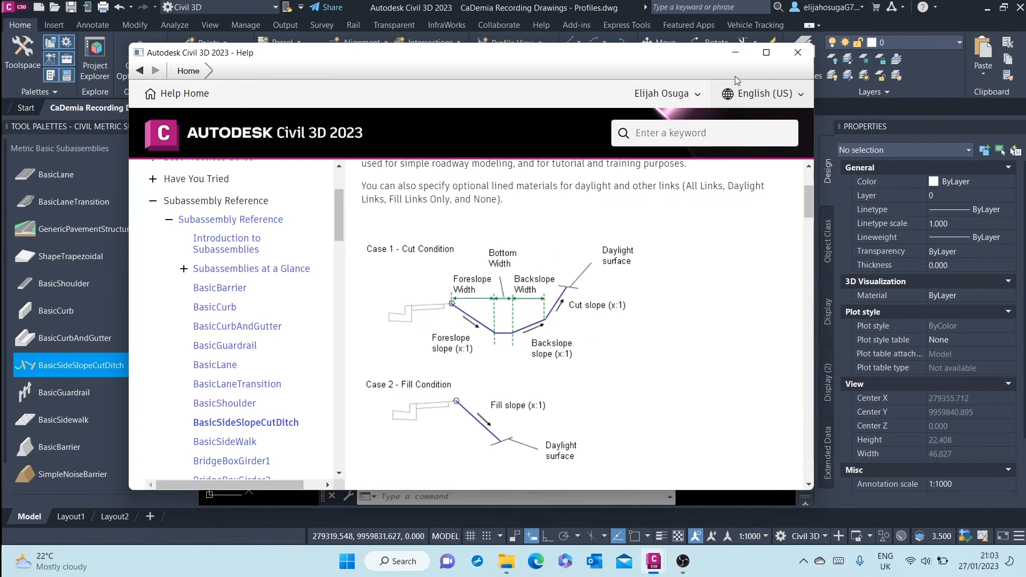
scroll(down, 3)
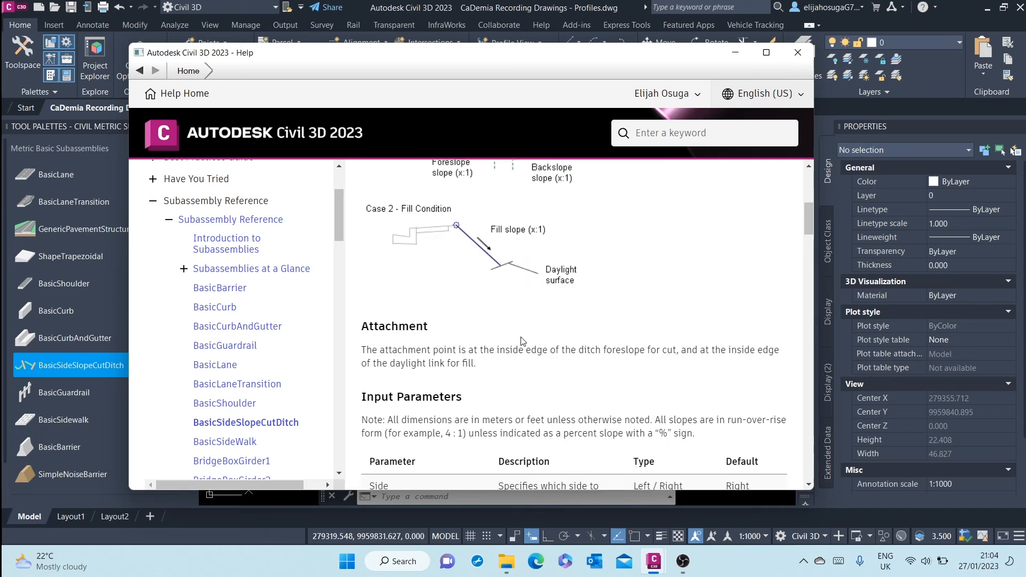
click(797, 53)
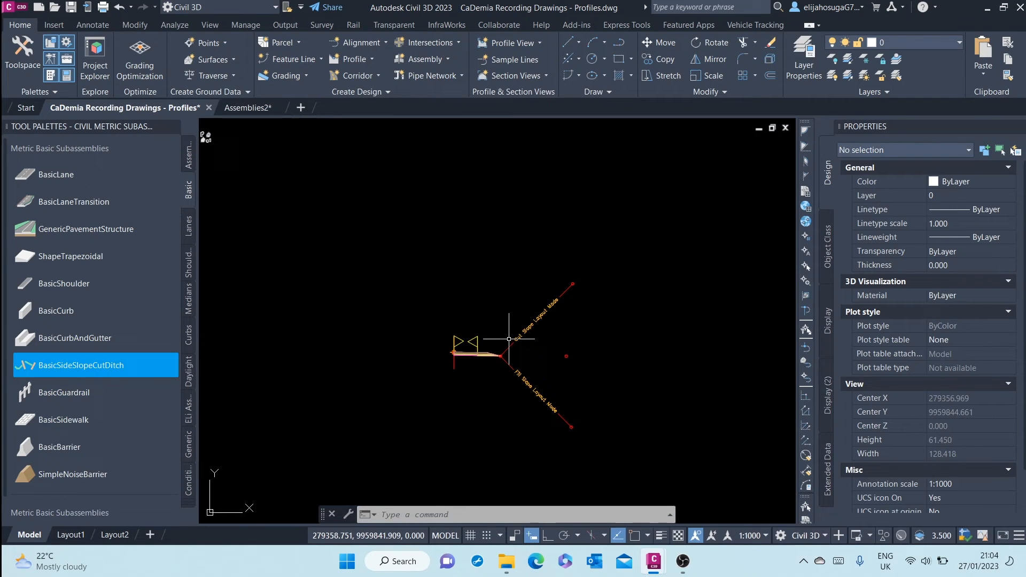
mouse_move(508, 338)
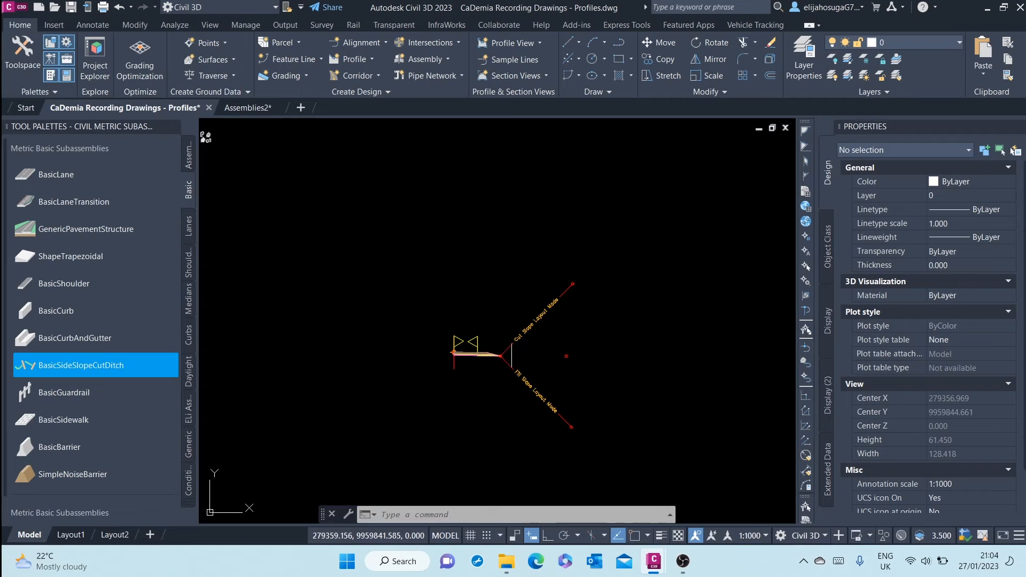
Give the ditch daylight 3:1 fill, foreslope and backslope slopes and a 0.500 m bottom width
click(500, 355)
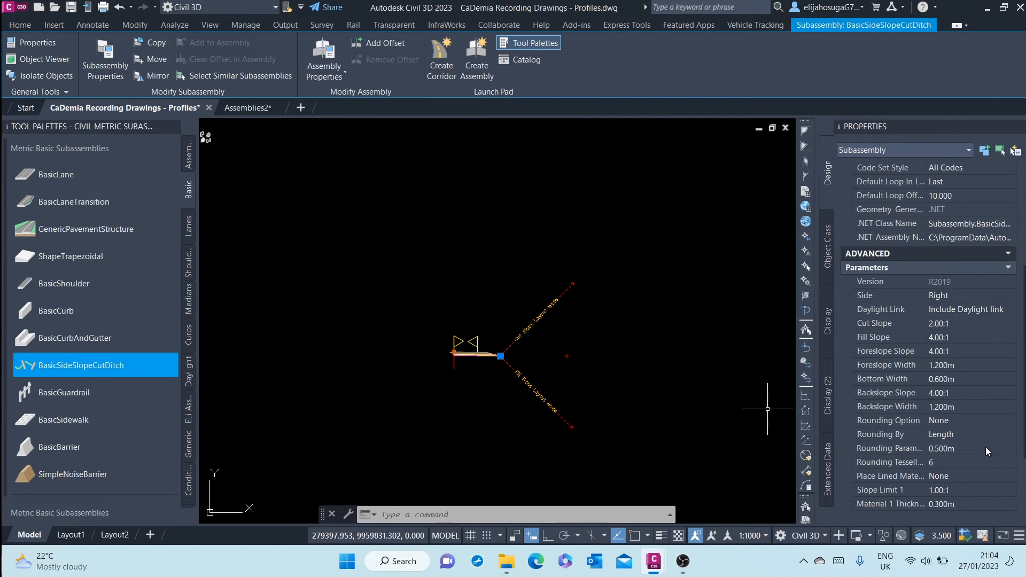
mouse_move(946, 346)
text(3)
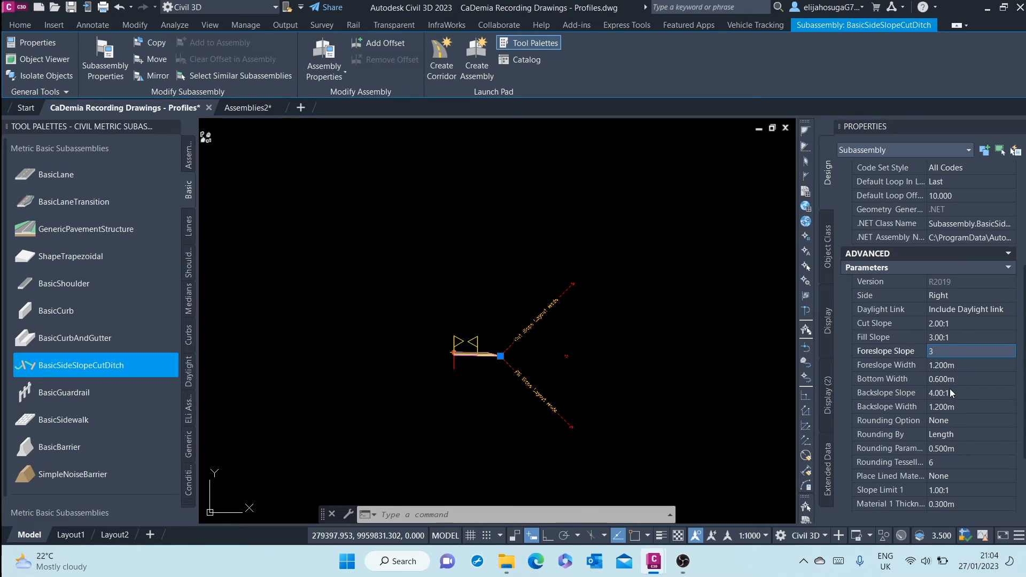
click(972, 392)
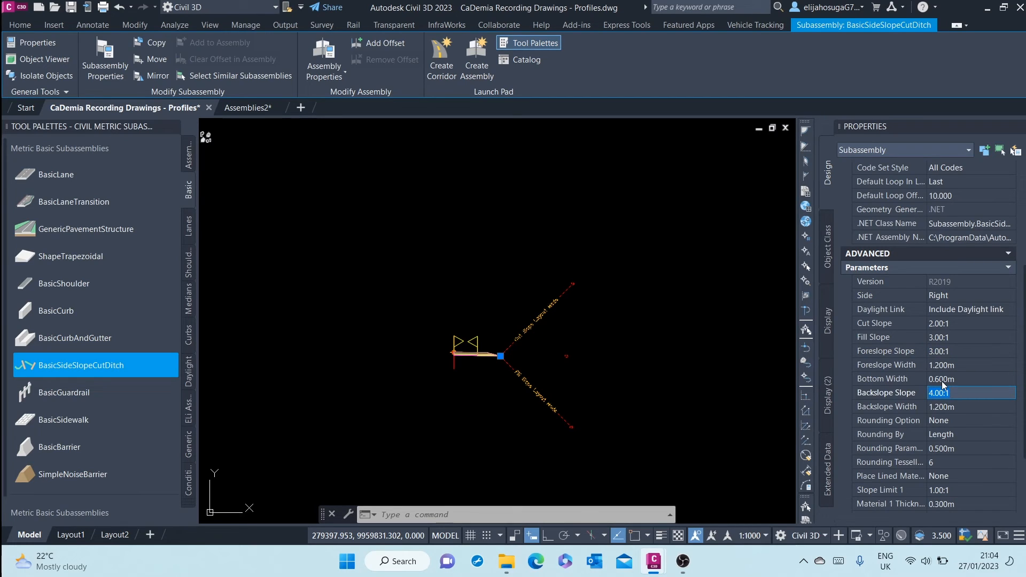
click(971, 379)
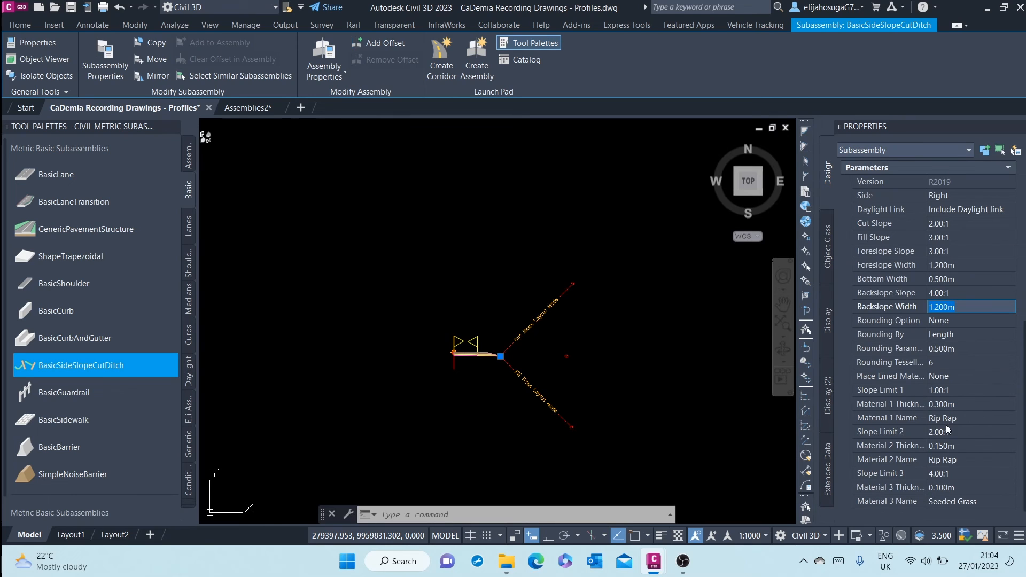
mouse_move(980, 409)
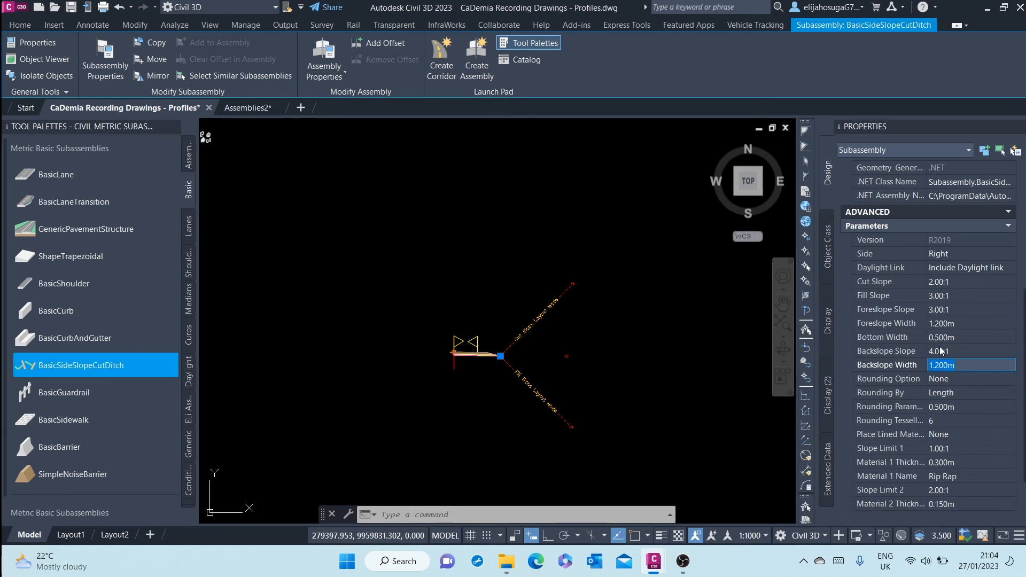
click(971, 351)
text(3)
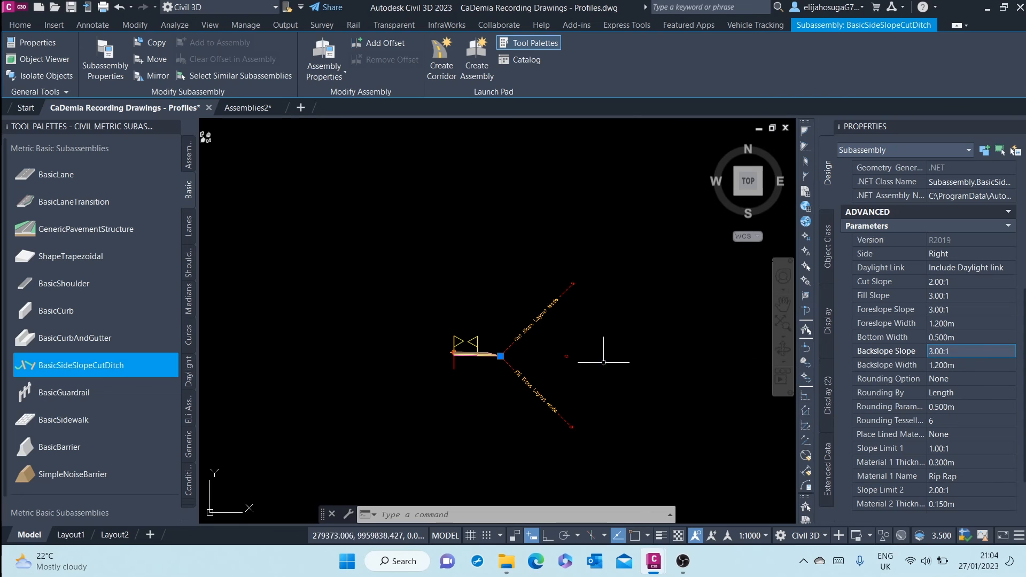
click(544, 358)
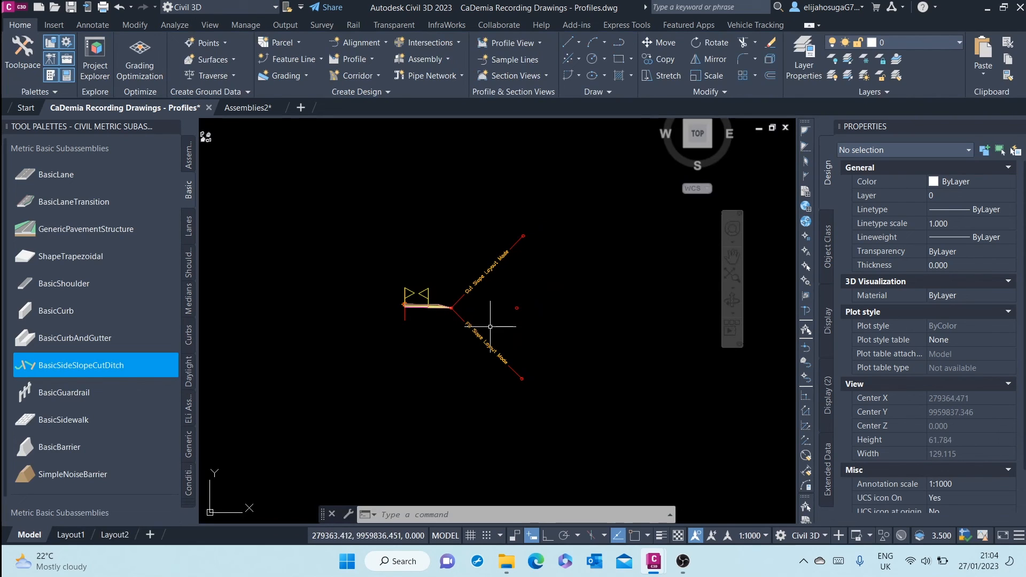
mouse_move(485, 311)
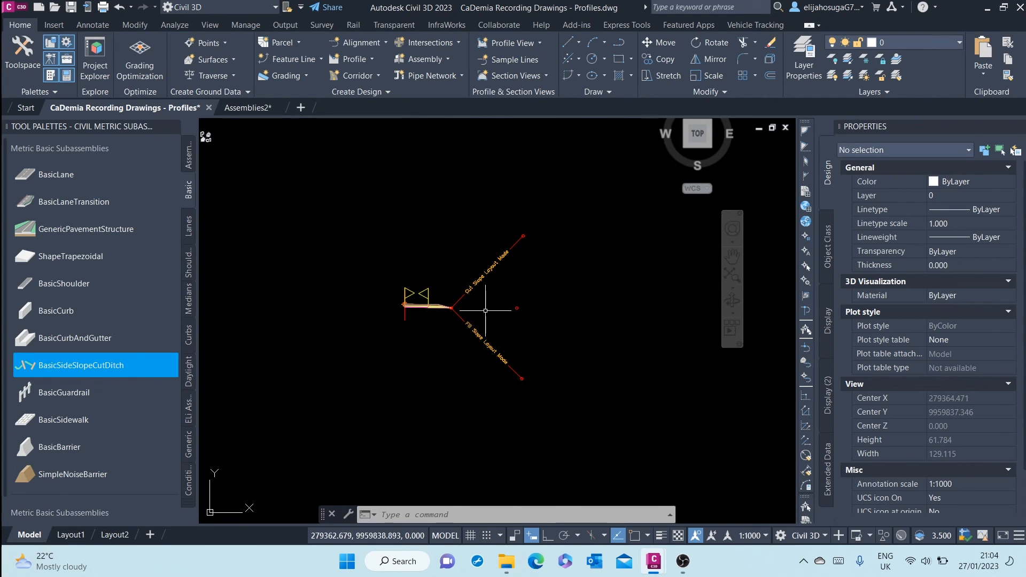
scroll(up, 3)
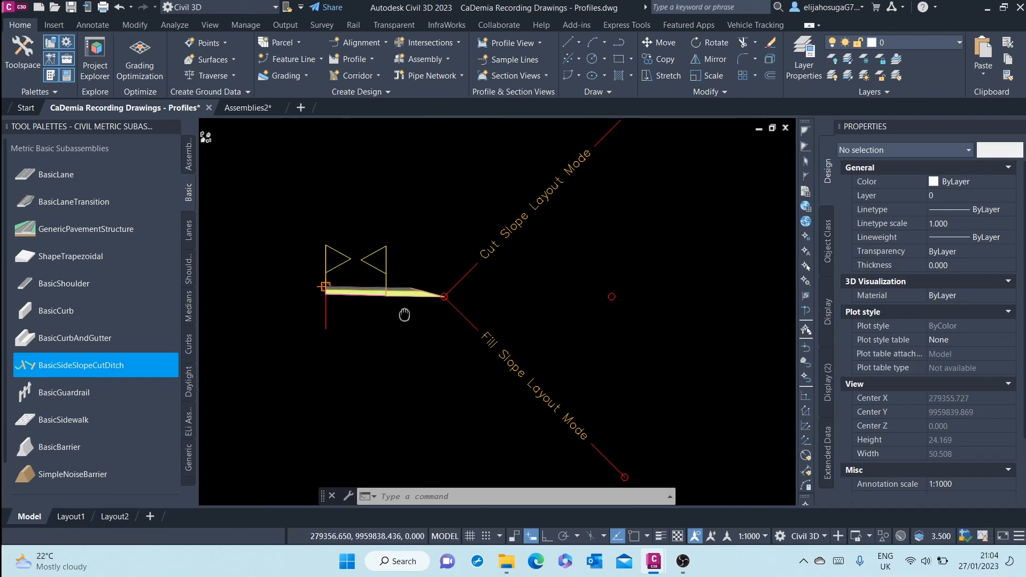